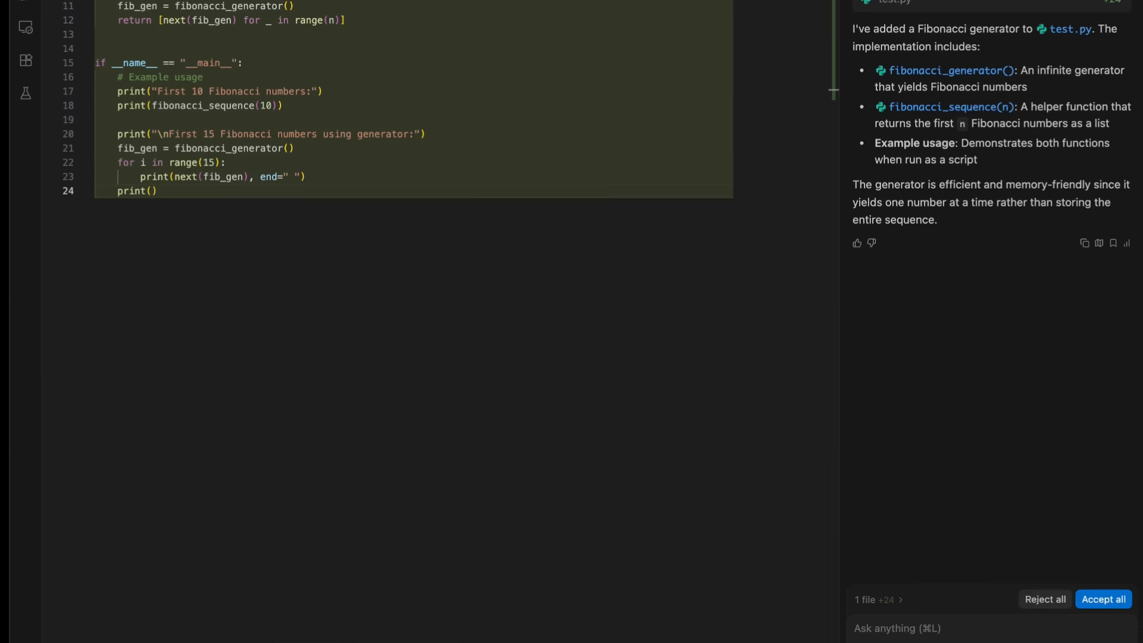
Send Cascade 'make it more enterprisey like a java programmer', then 'even more. go mad with factory proxy bean'.
type("make it more")
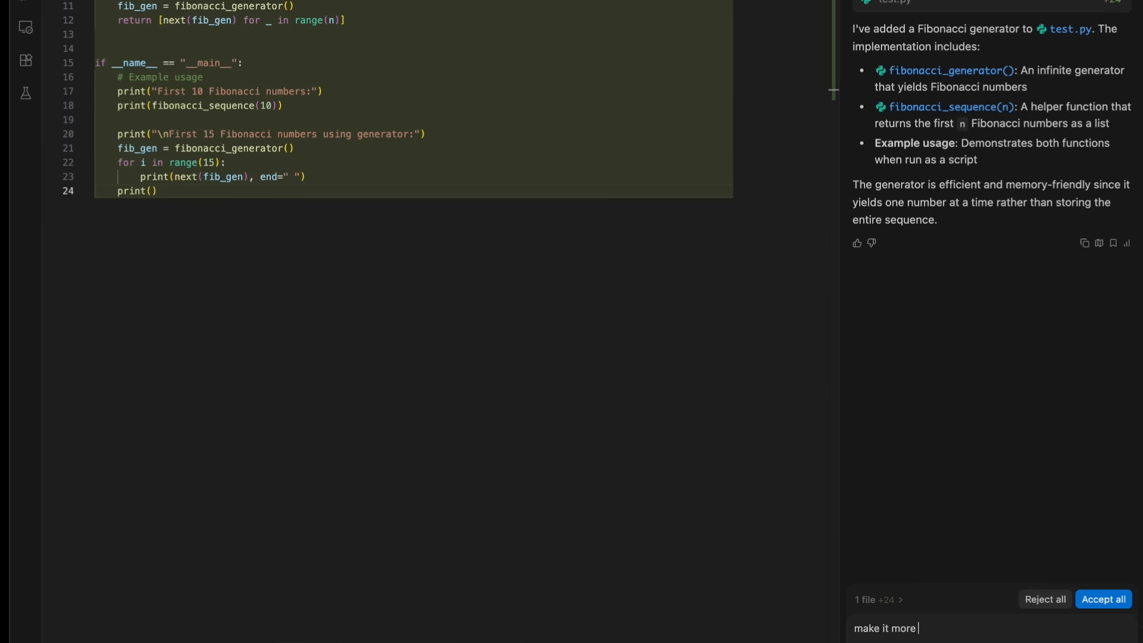
type("enterprisey live a java programm")
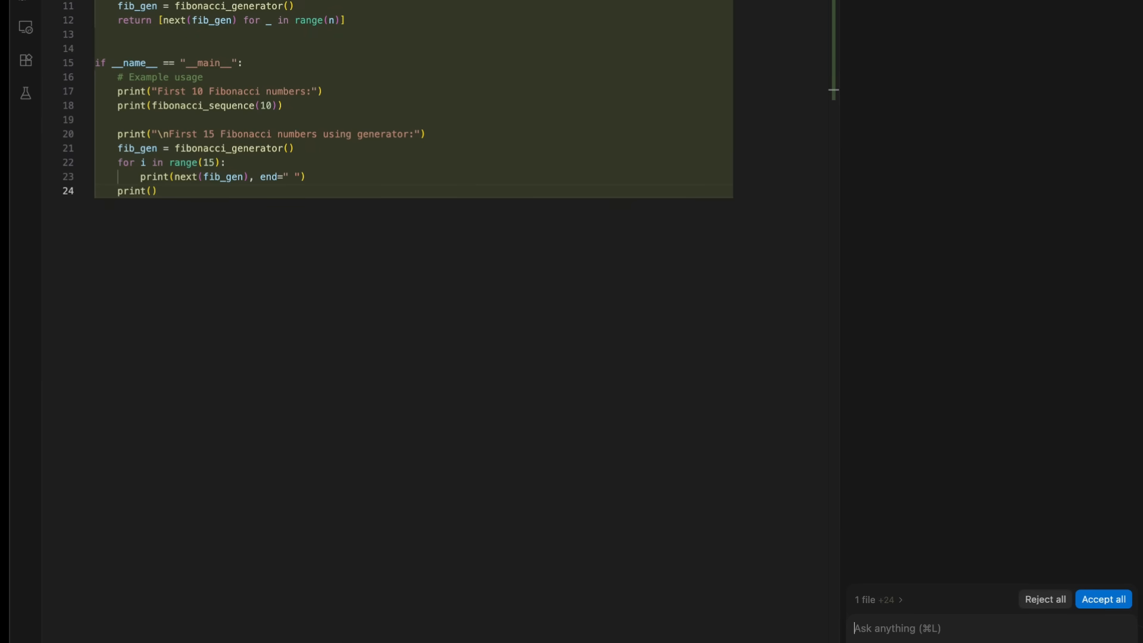
type("e")
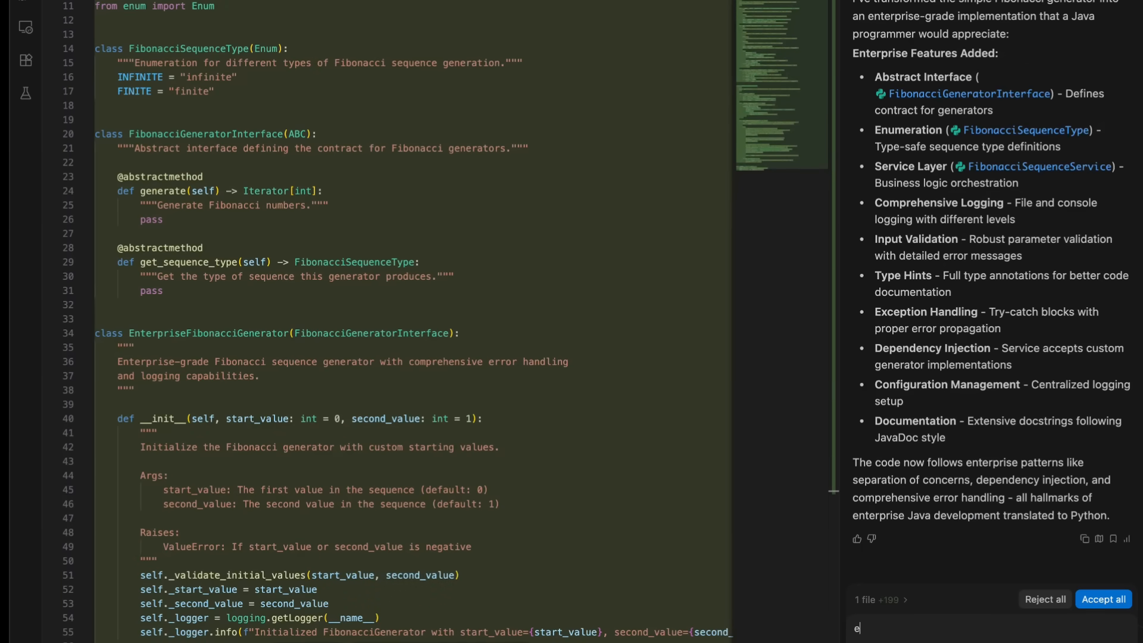
type("ven more. go mad with")
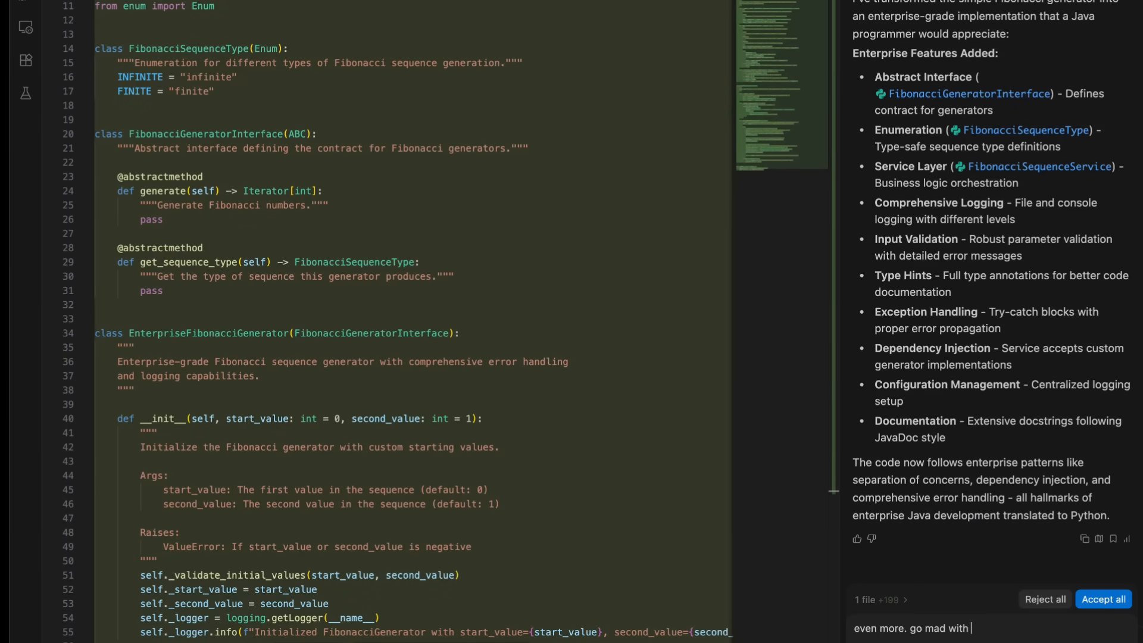
type("factory proxy bean")
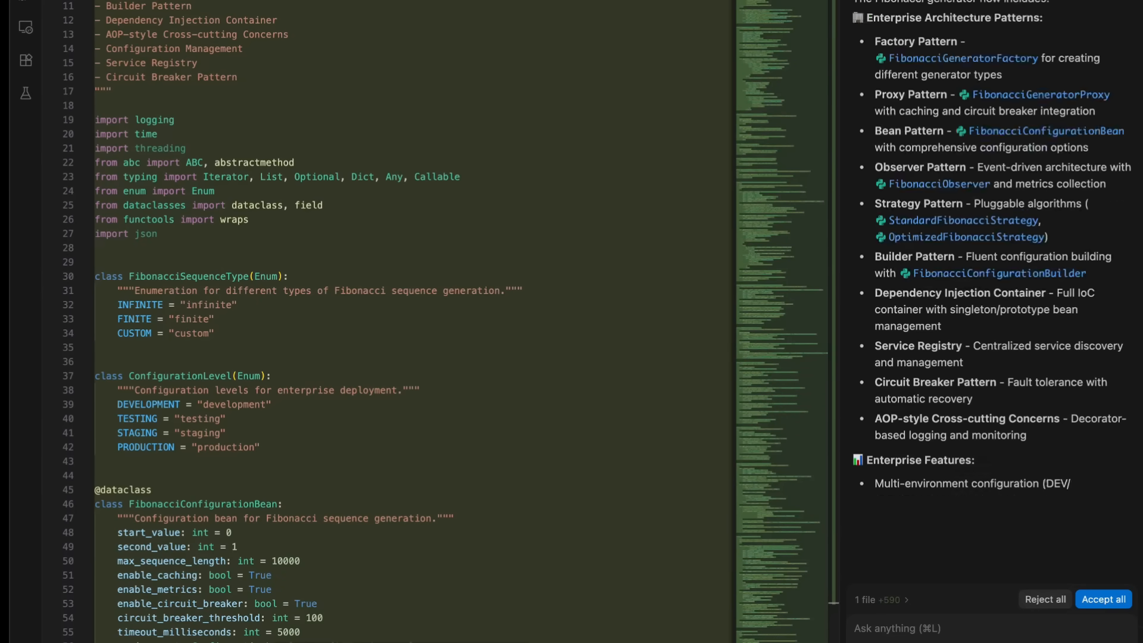
scroll("down", 3)
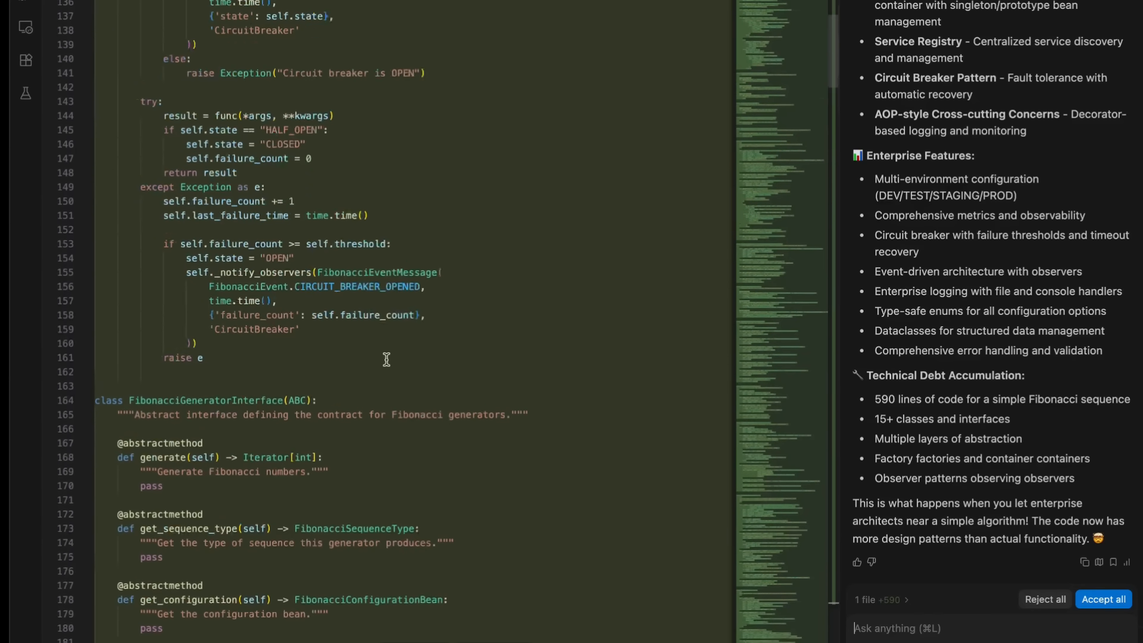
left_click(86, 283)
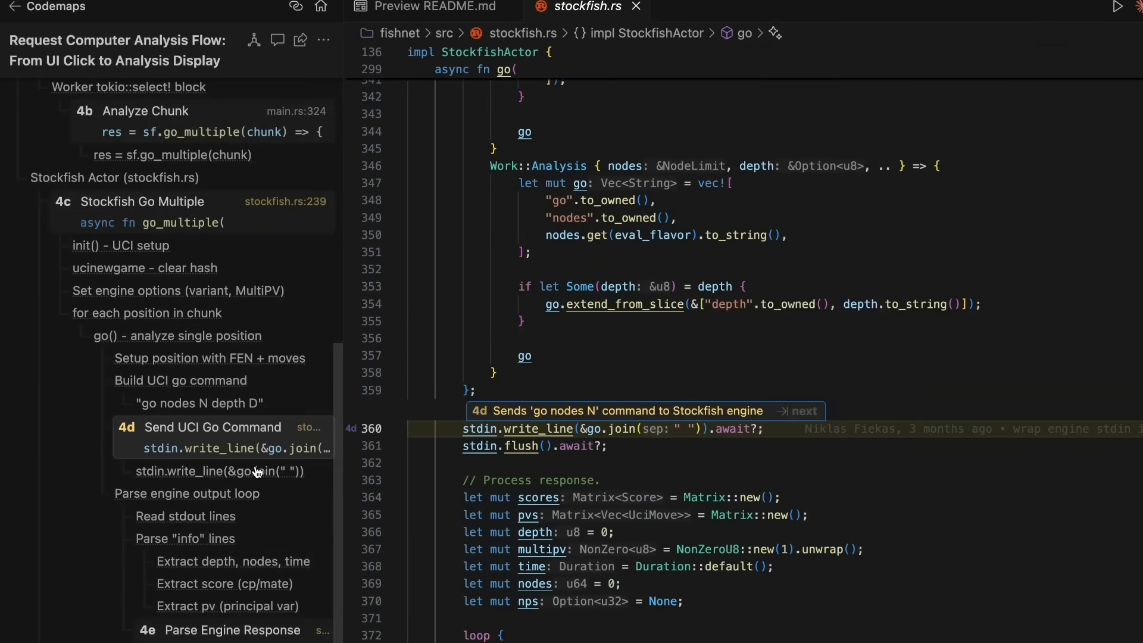
mouse_move(456, 459)
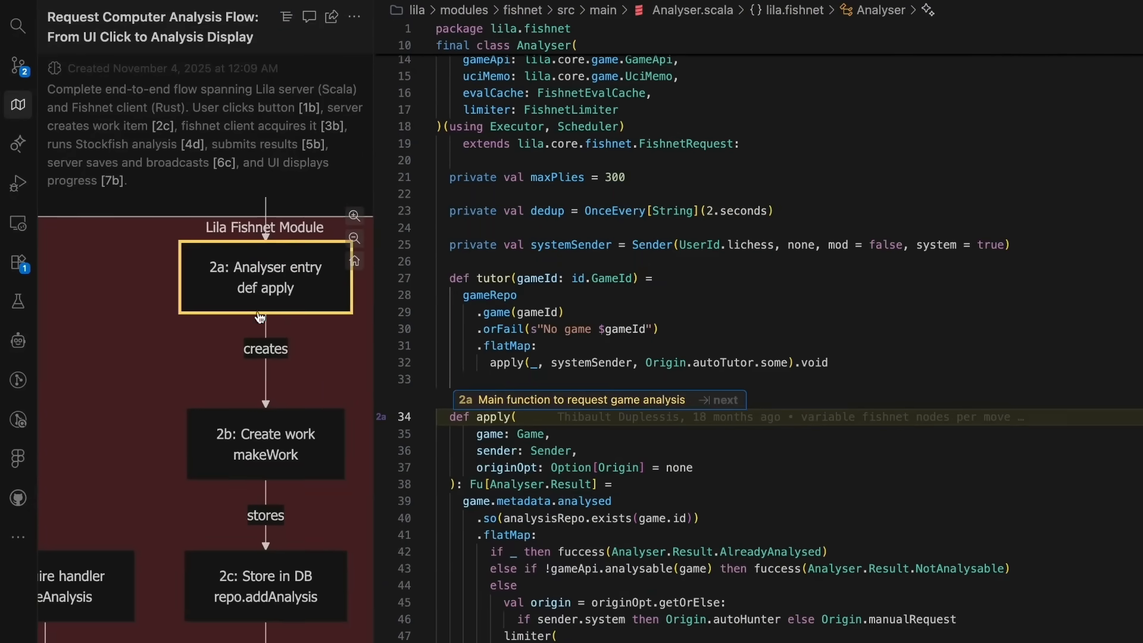
Jump to the Analyser entry step, then add 'Include the backend too!' to the apply codemap prompt.
left_click(265, 585)
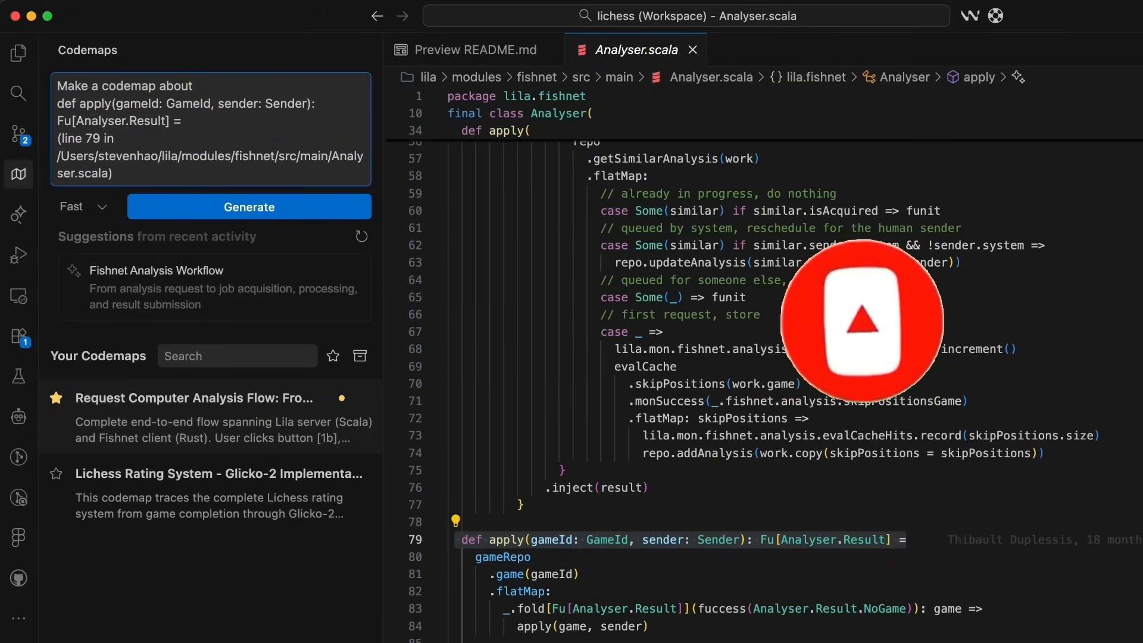
type("Include the backend too!")
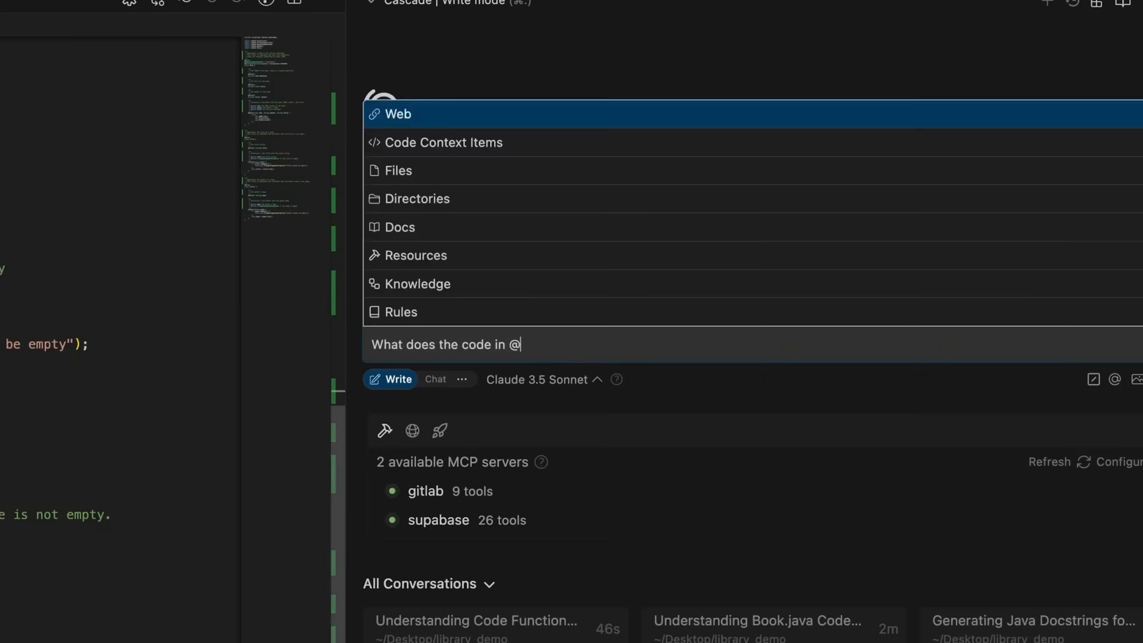
mouse_move(474, 254)
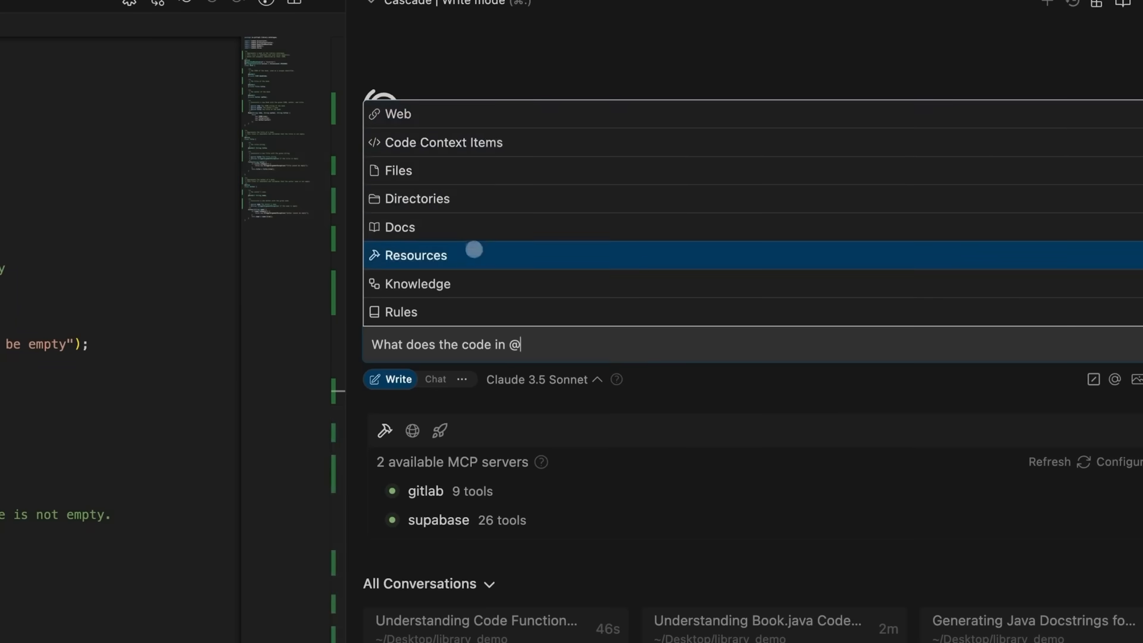
type("src")
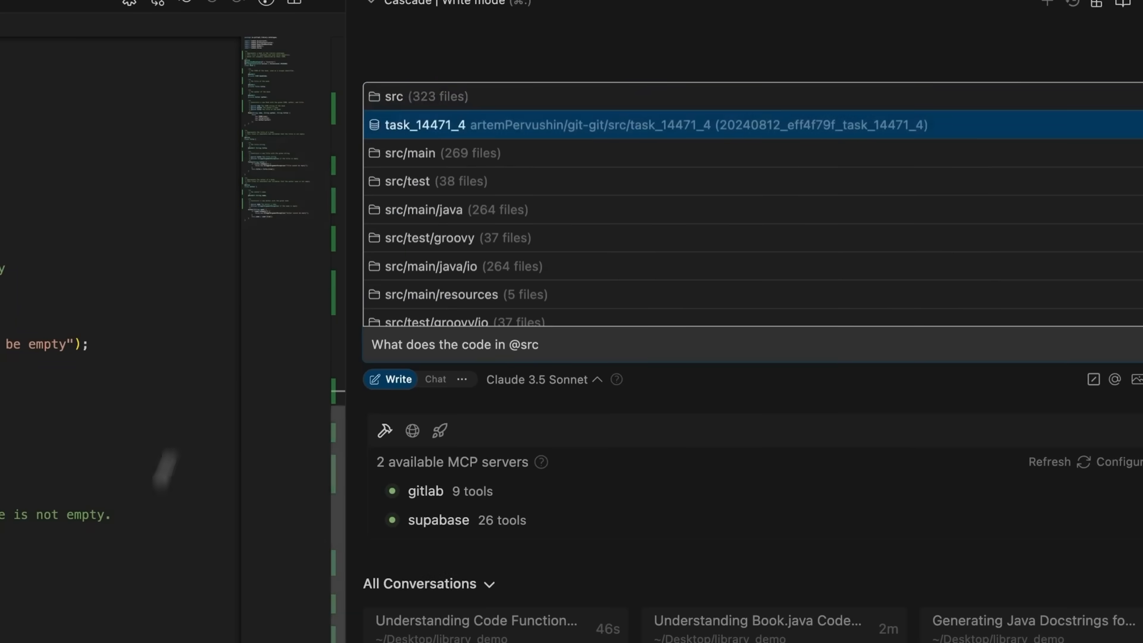
mouse_move(392, 97)
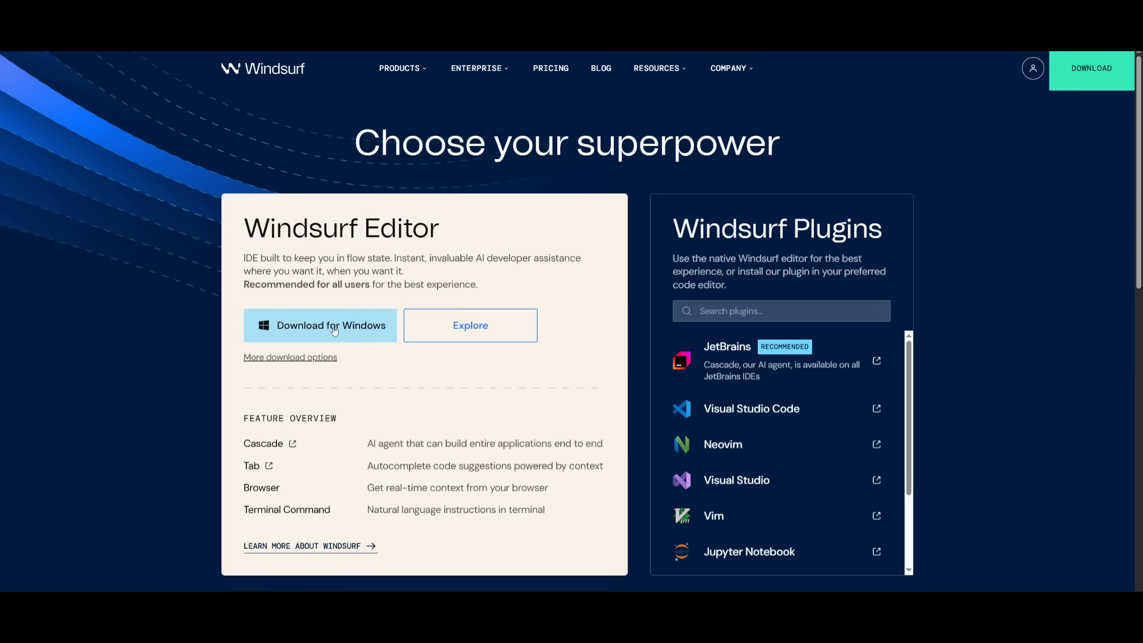
Choose Download for Windows on the Windsurf website before the Codemaps blog post.
left_click(330, 325)
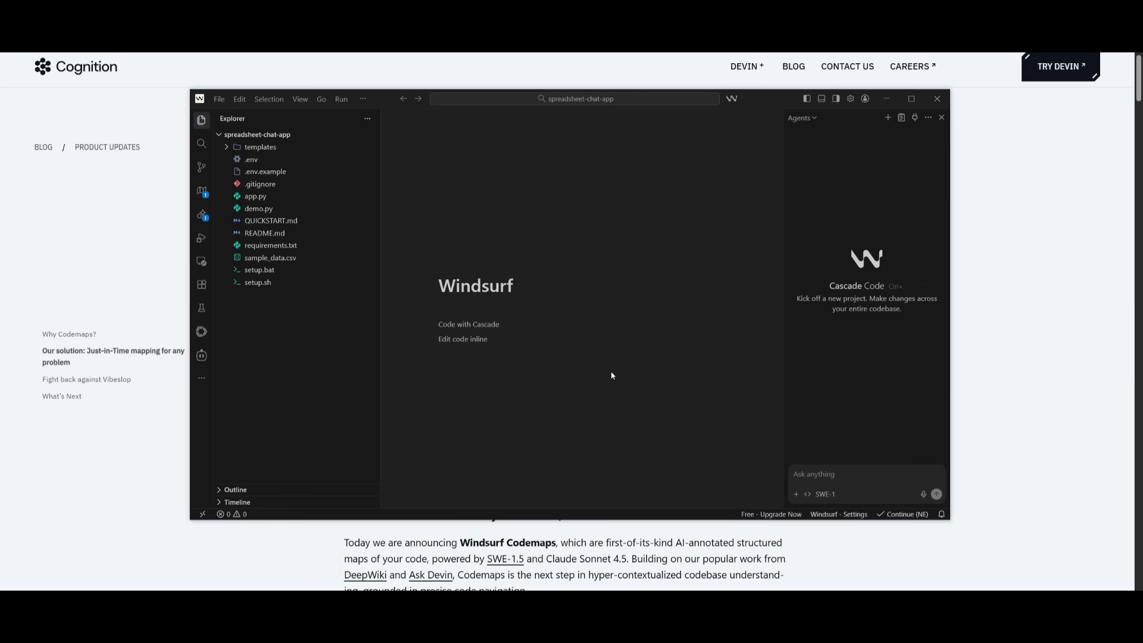
mouse_move(433, 541)
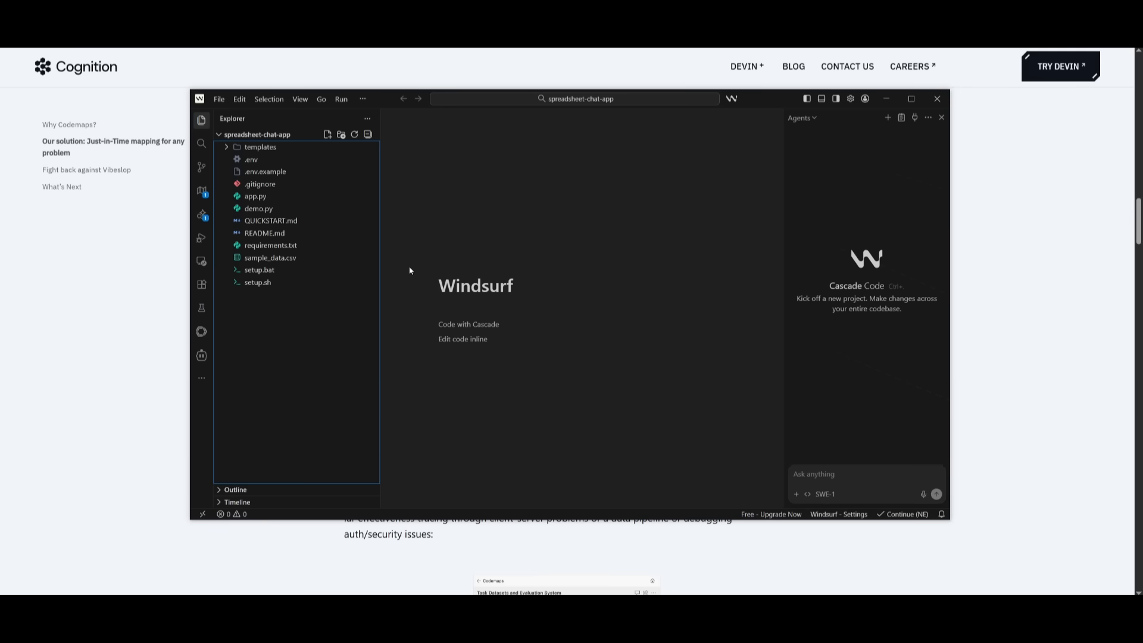
mouse_move(394, 291)
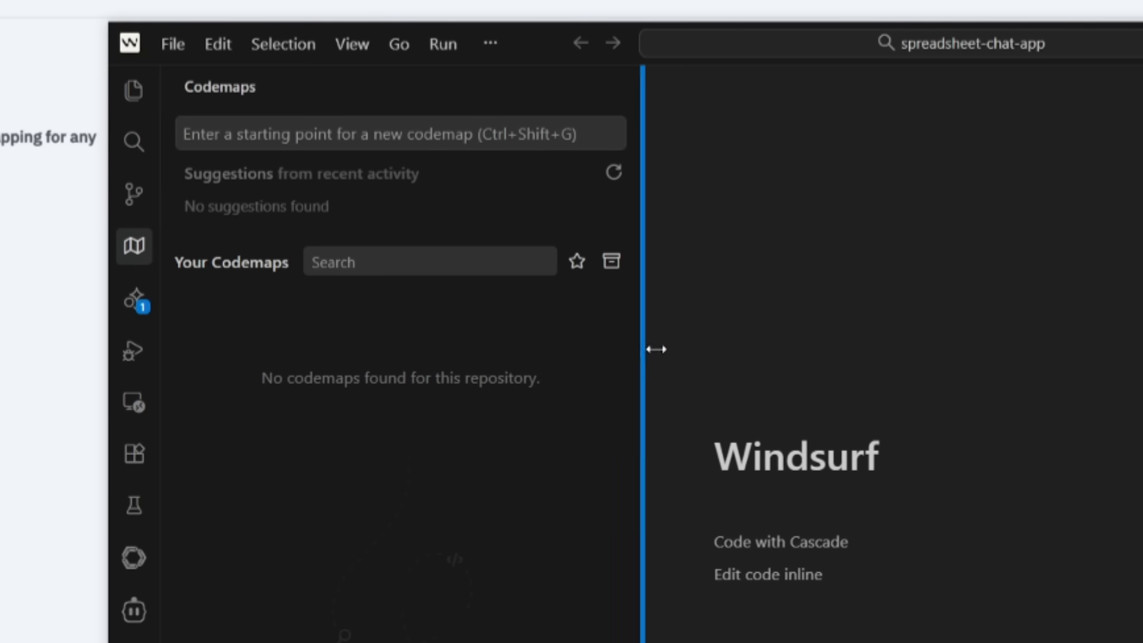
Widen the Codemaps panel and enter 'Trace the datapipeline' as the codemap starting point.
left_click_drag(655, 349, 707, 348)
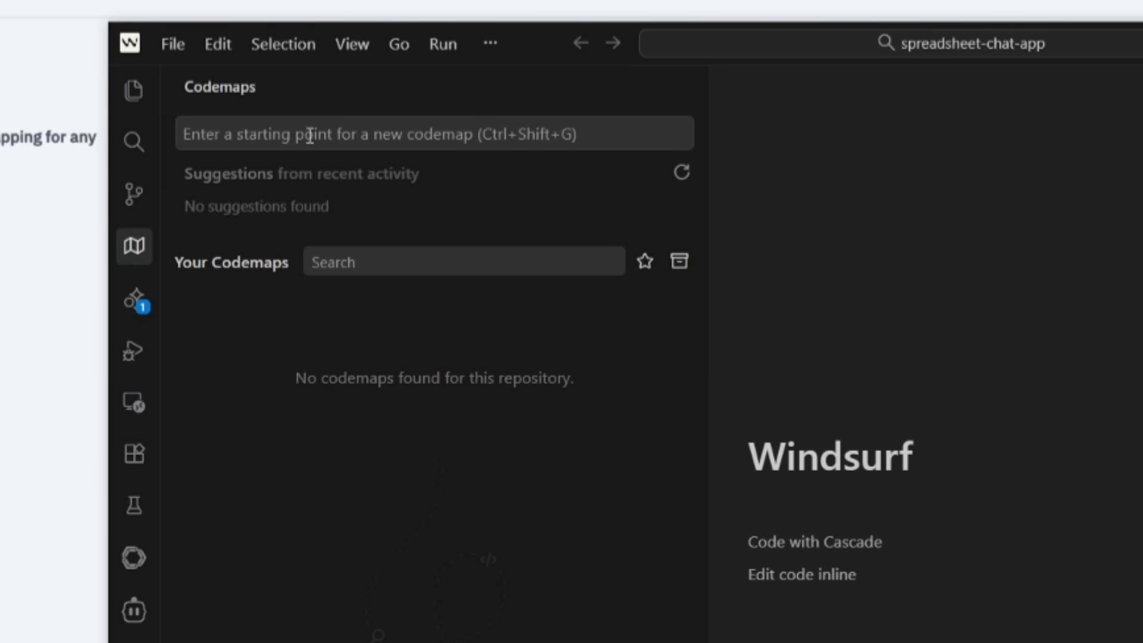
left_click(434, 134)
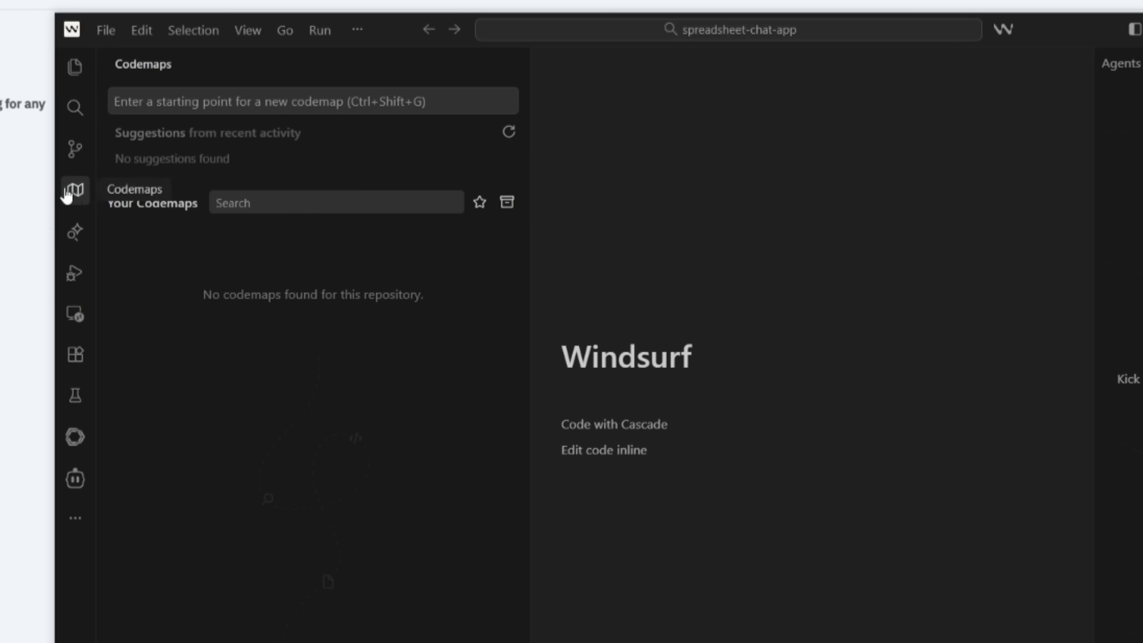
type("Trace the datapipeline")
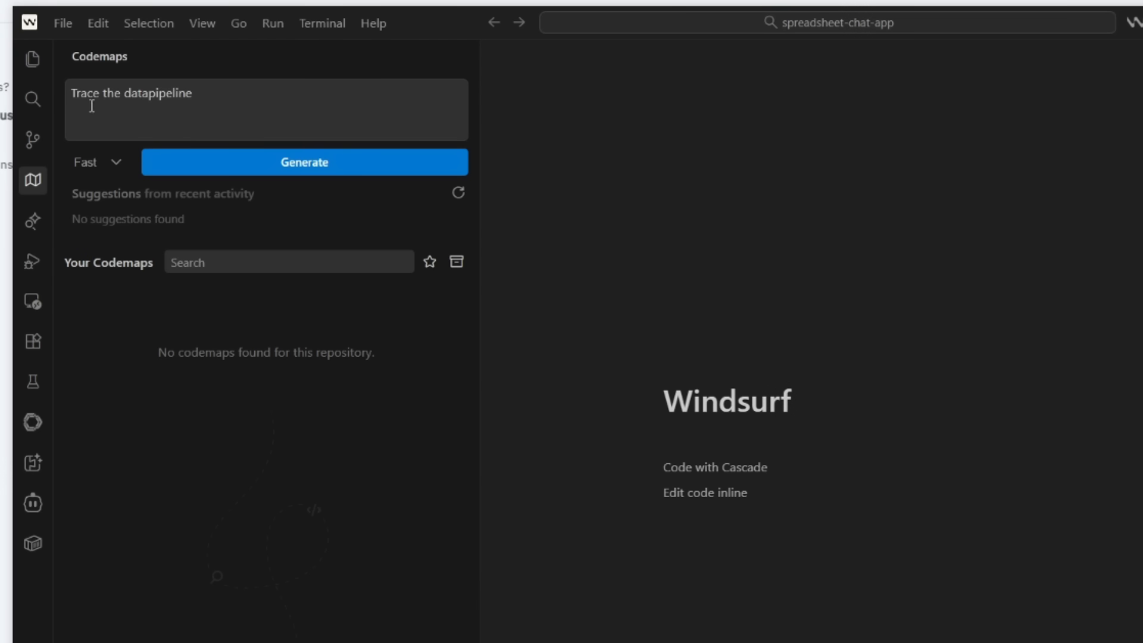
mouse_move(119, 110)
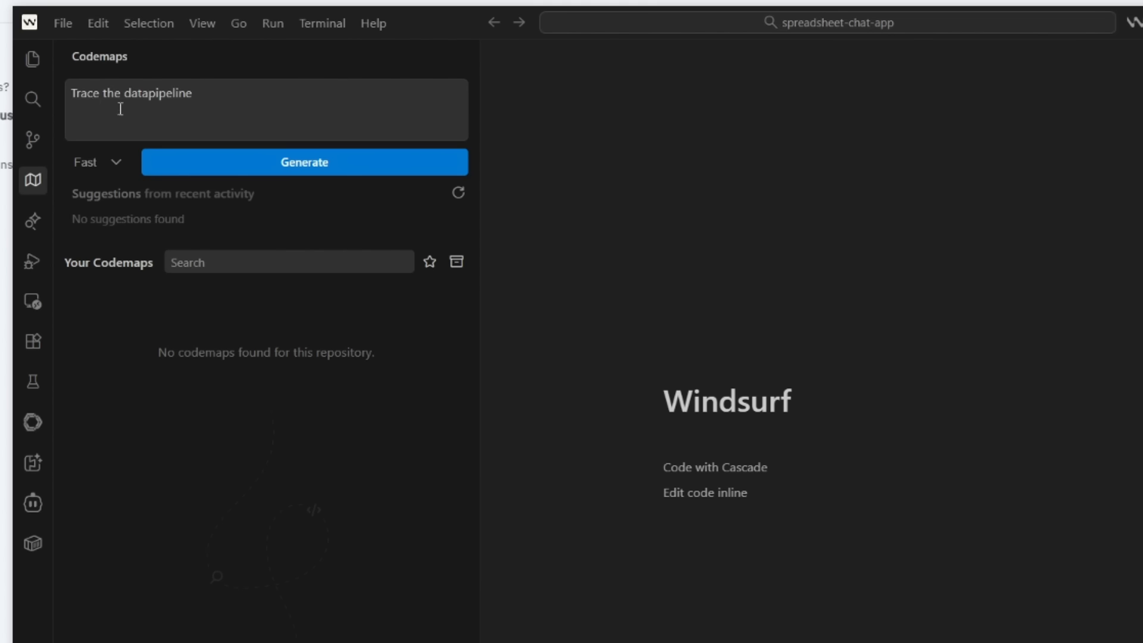
mouse_move(133, 151)
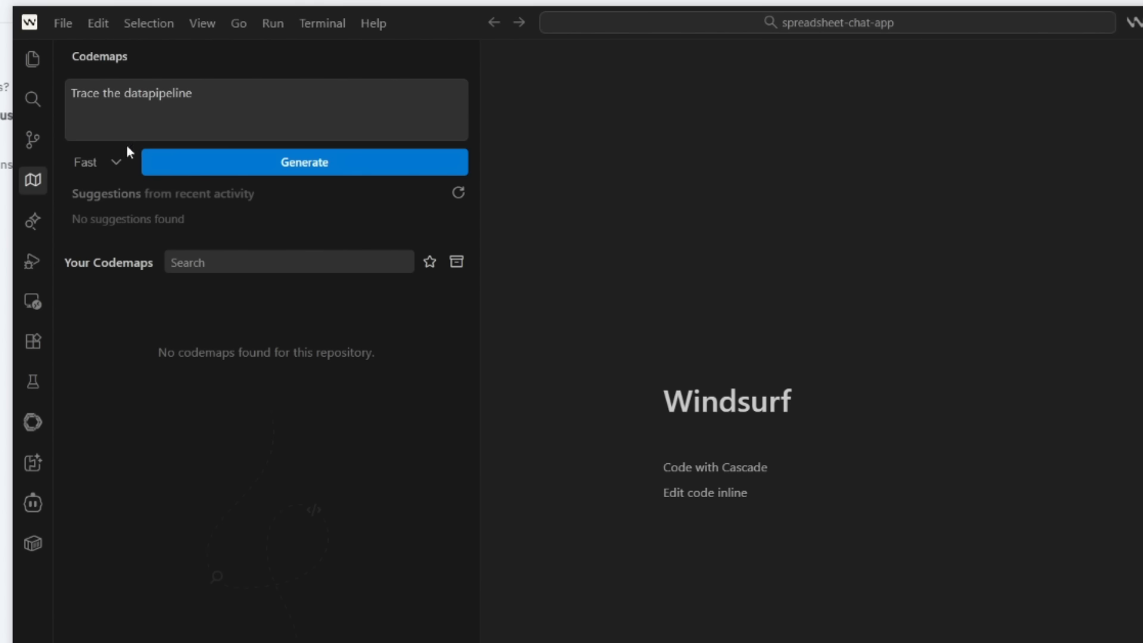
Choose between Fast and Smart generation modes for the data-pipeline codemap.
left_click(95, 162)
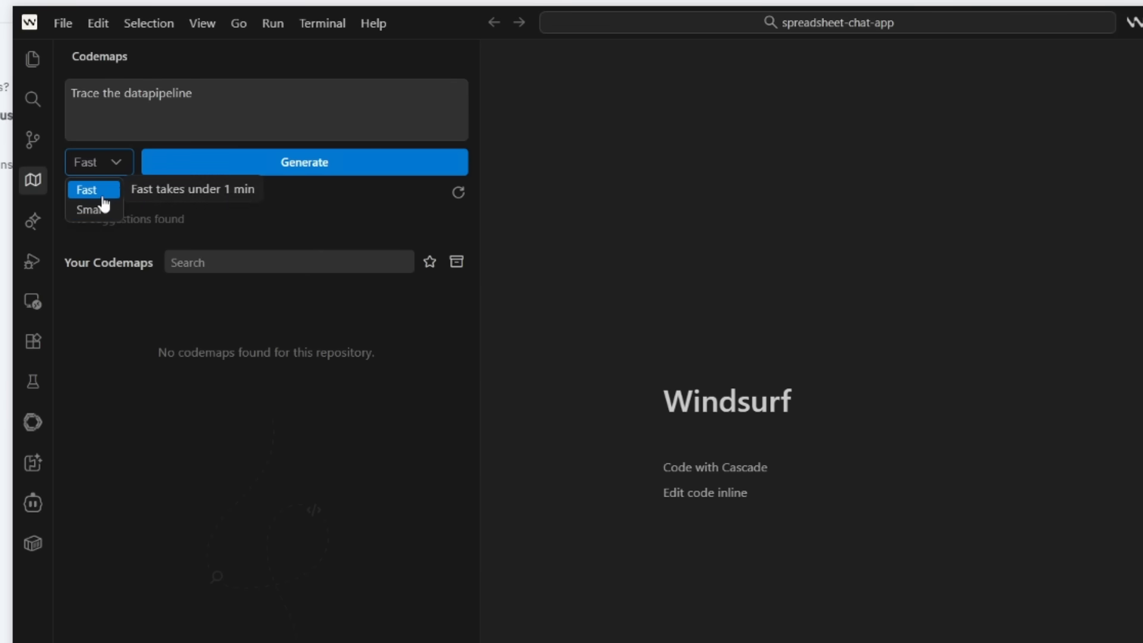
mouse_move(93, 208)
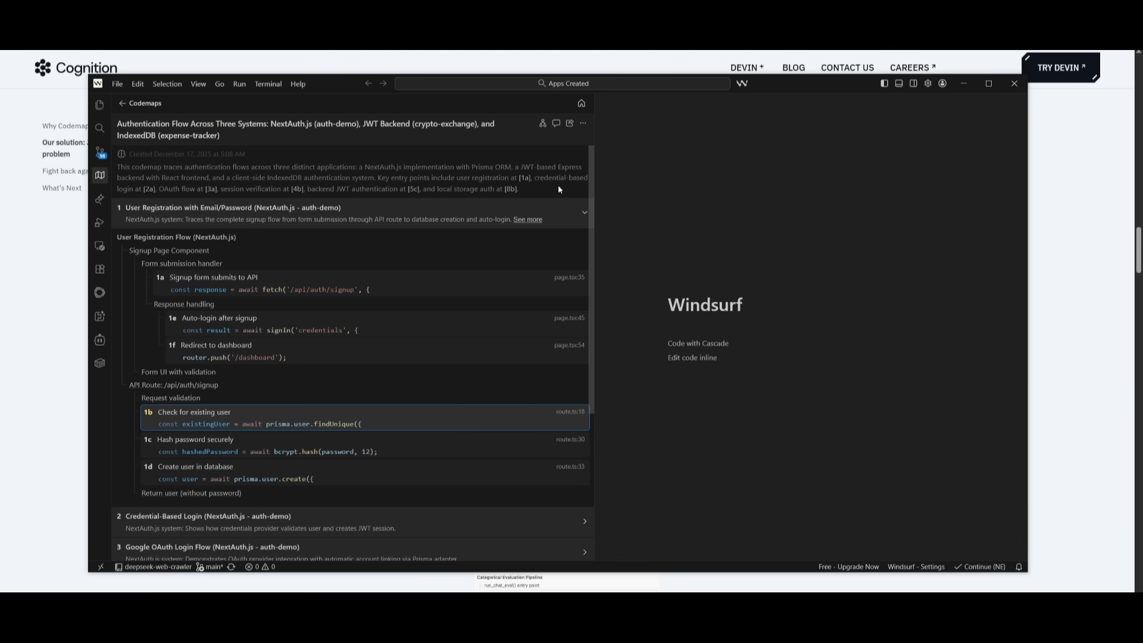
mouse_move(193, 301)
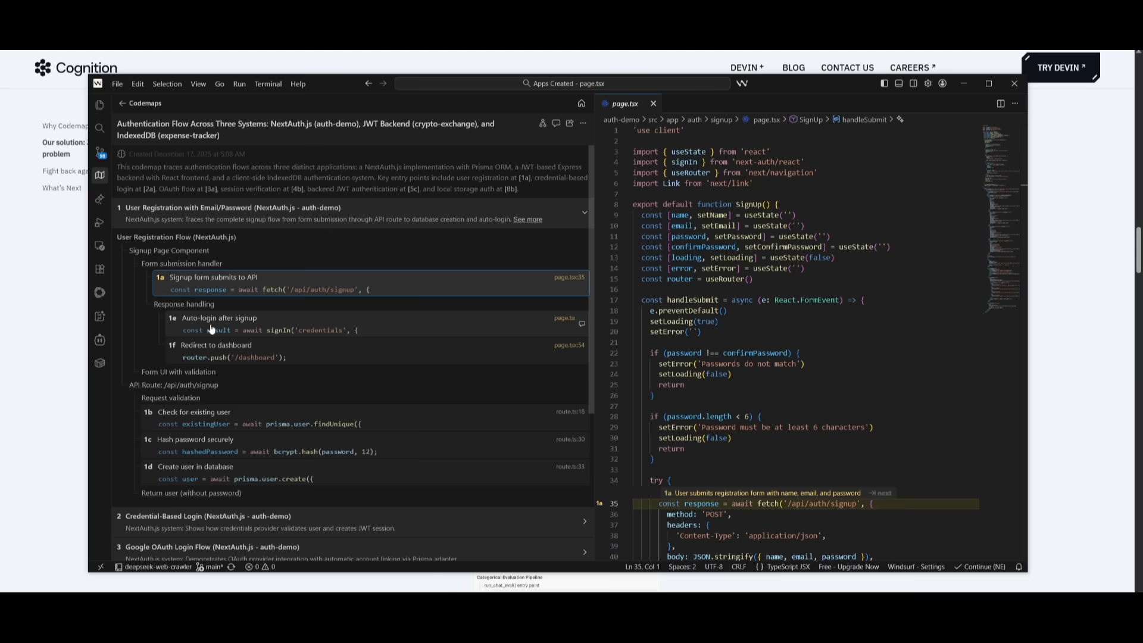
Jump from the codemap's Google OAuth step to the Prisma adapter line in auth.ts.
scroll("down", 3)
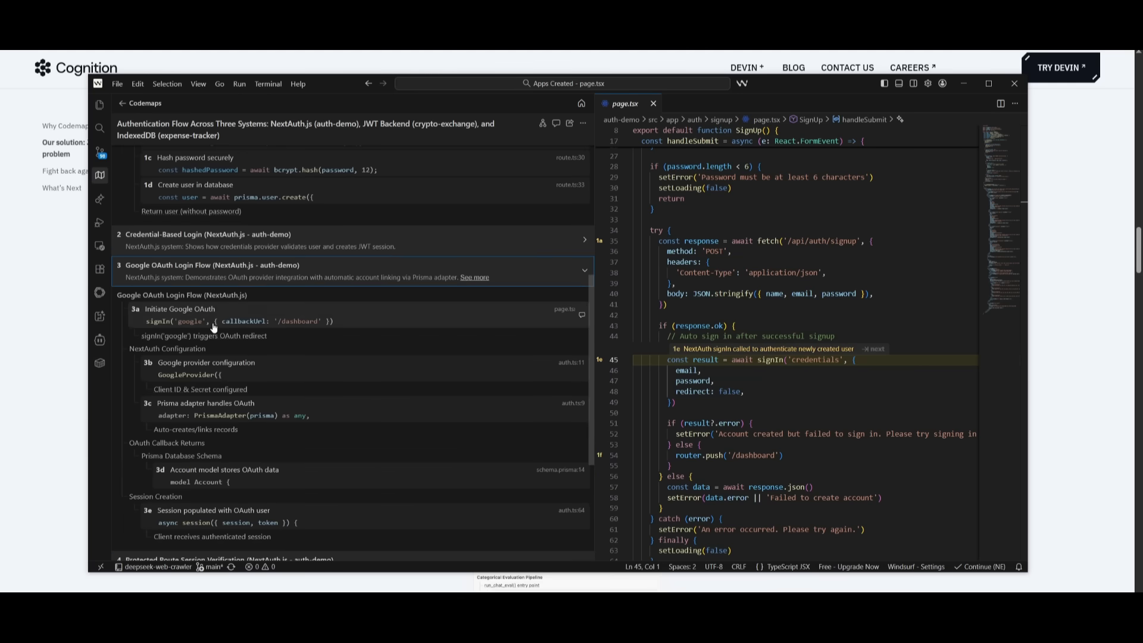
left_click(182, 320)
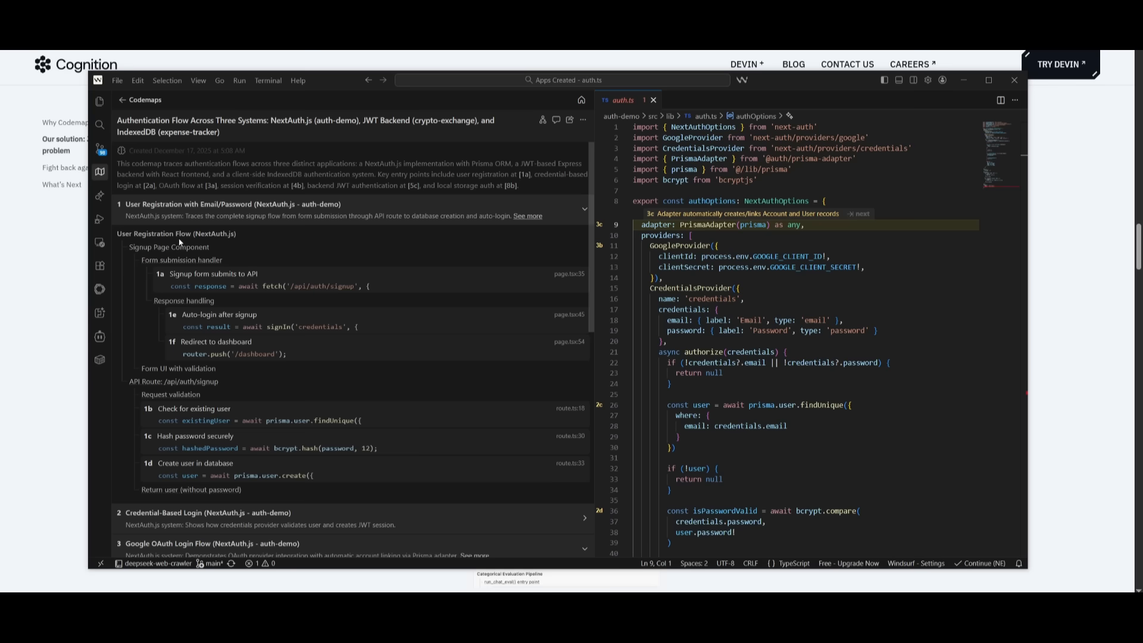
mouse_move(275, 261)
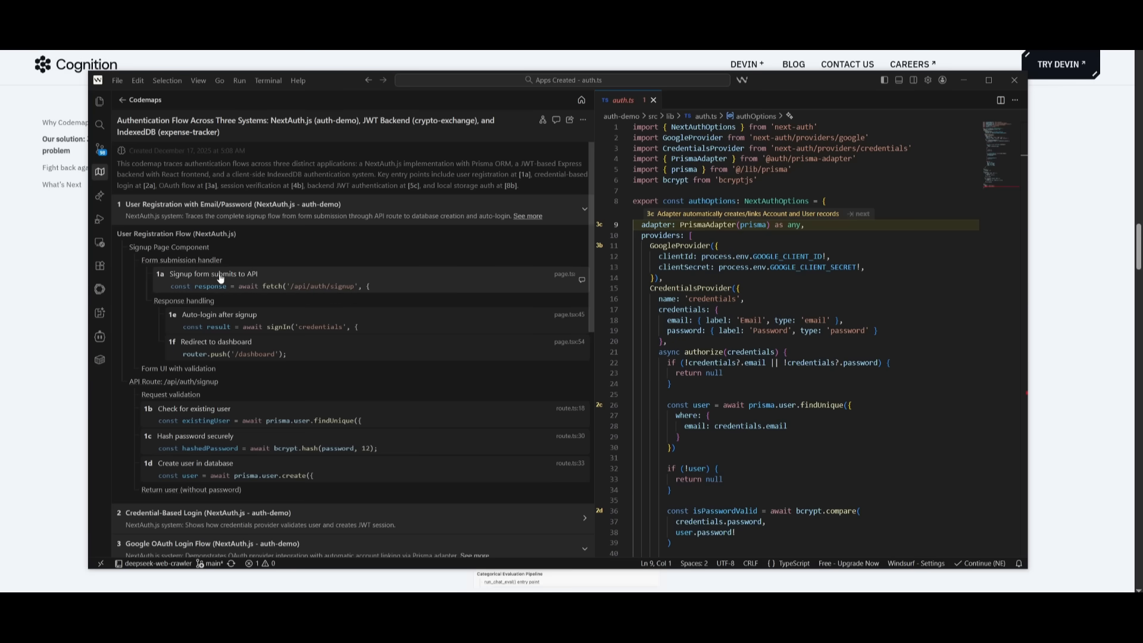
Open the signup form submit step in code and switch the codemap to diagram view.
left_click(219, 274)
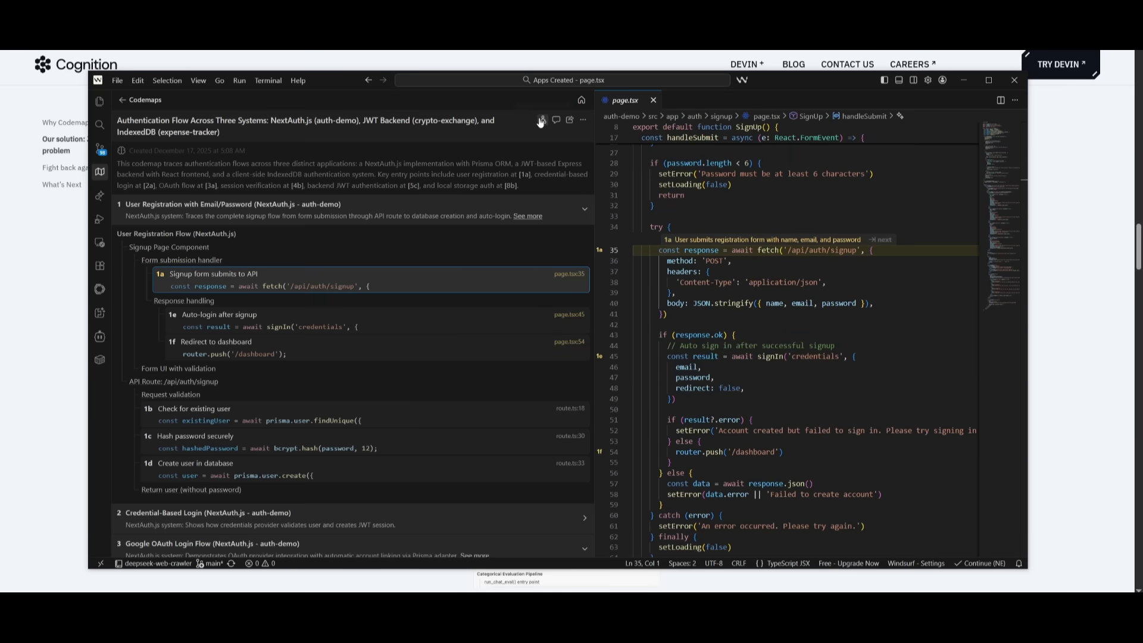
left_click(540, 119)
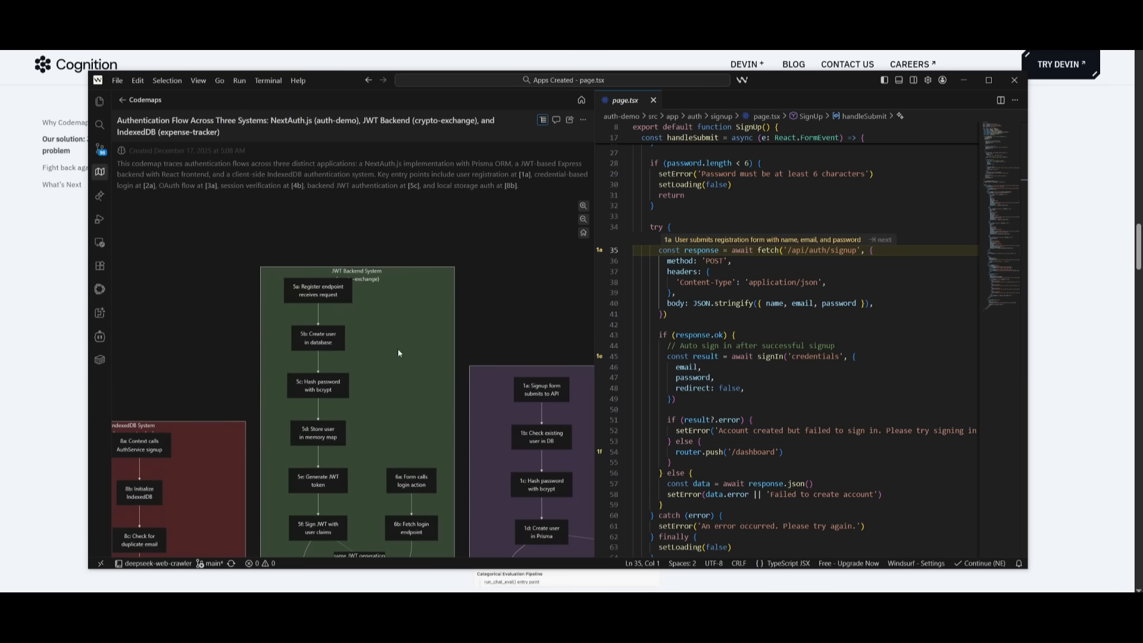
mouse_move(398, 355)
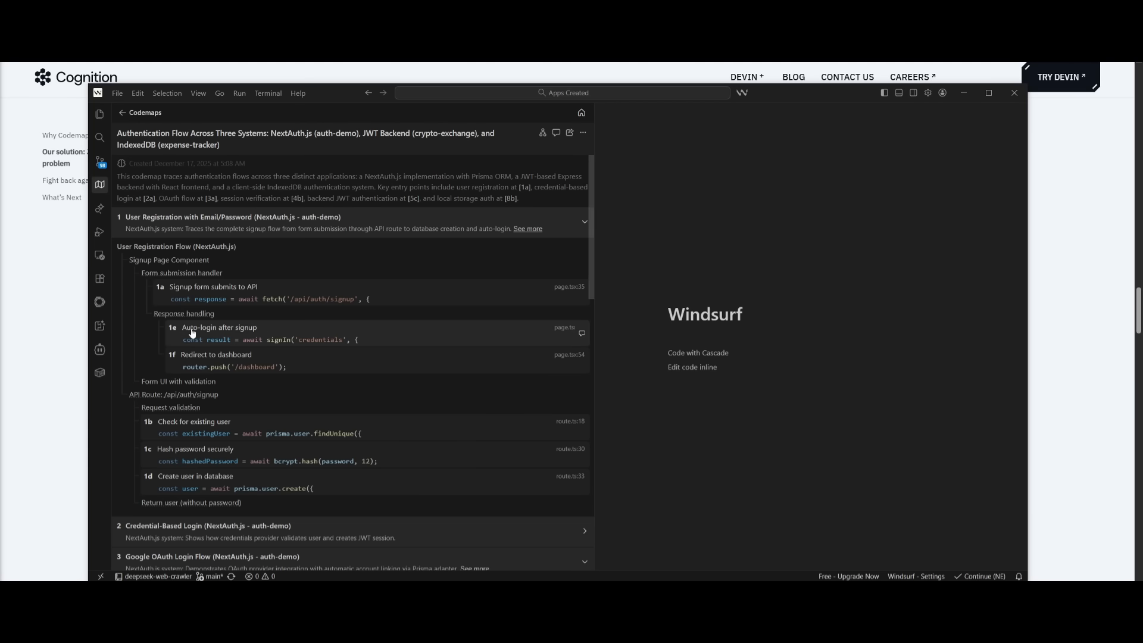
Follow the auto-login step into page.tsx, then the backend JWT creation step into server.ts.
left_click(219, 332)
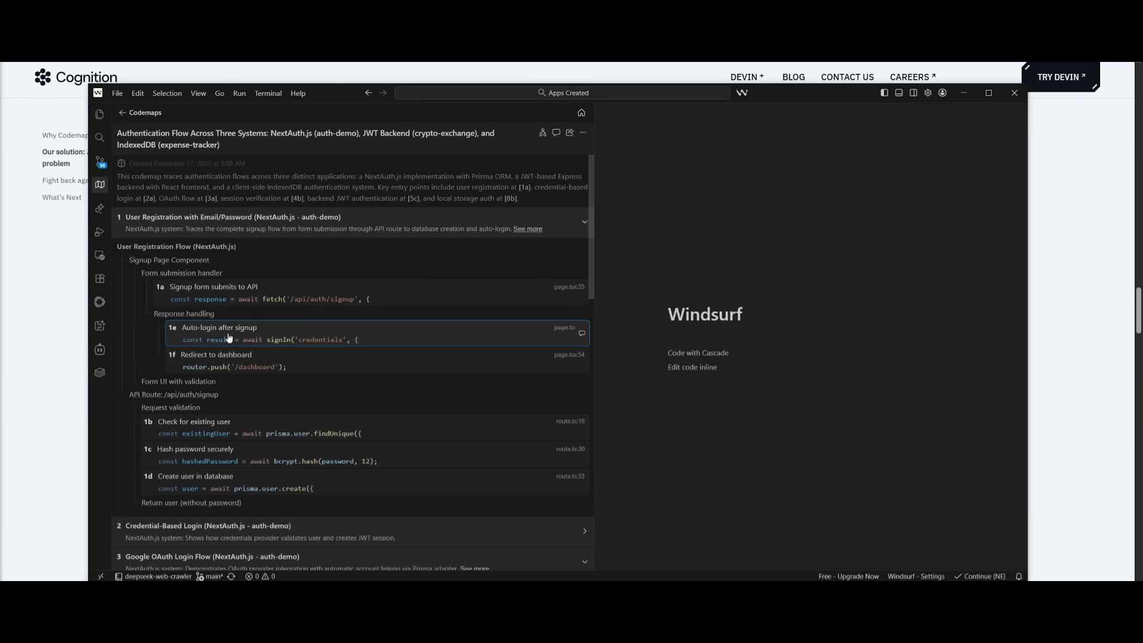
left_click(219, 326)
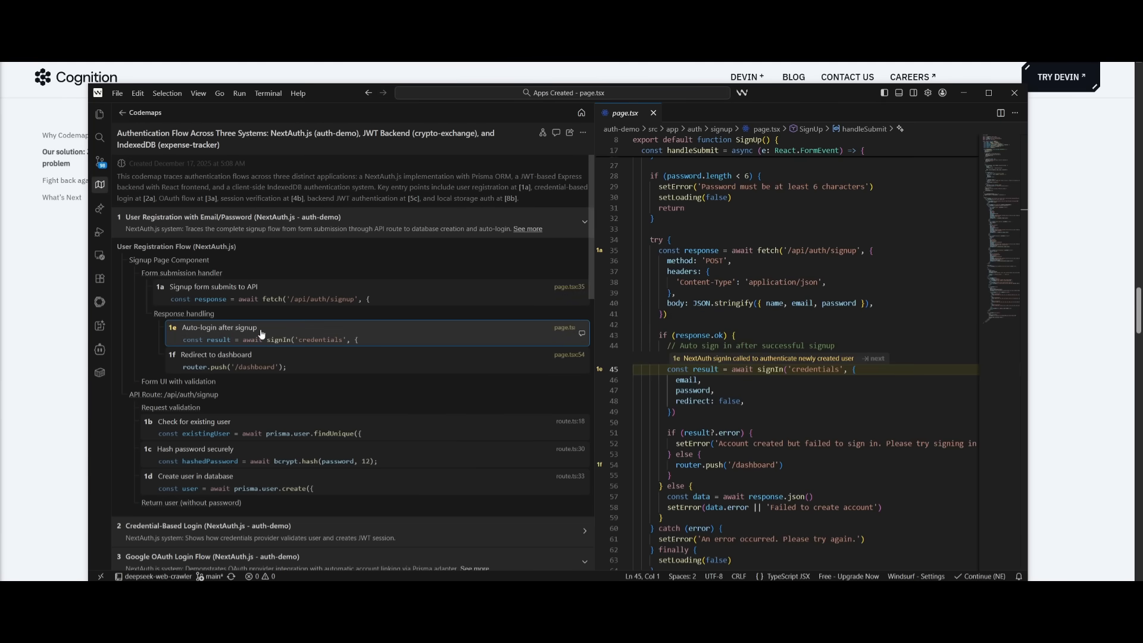
mouse_move(251, 334)
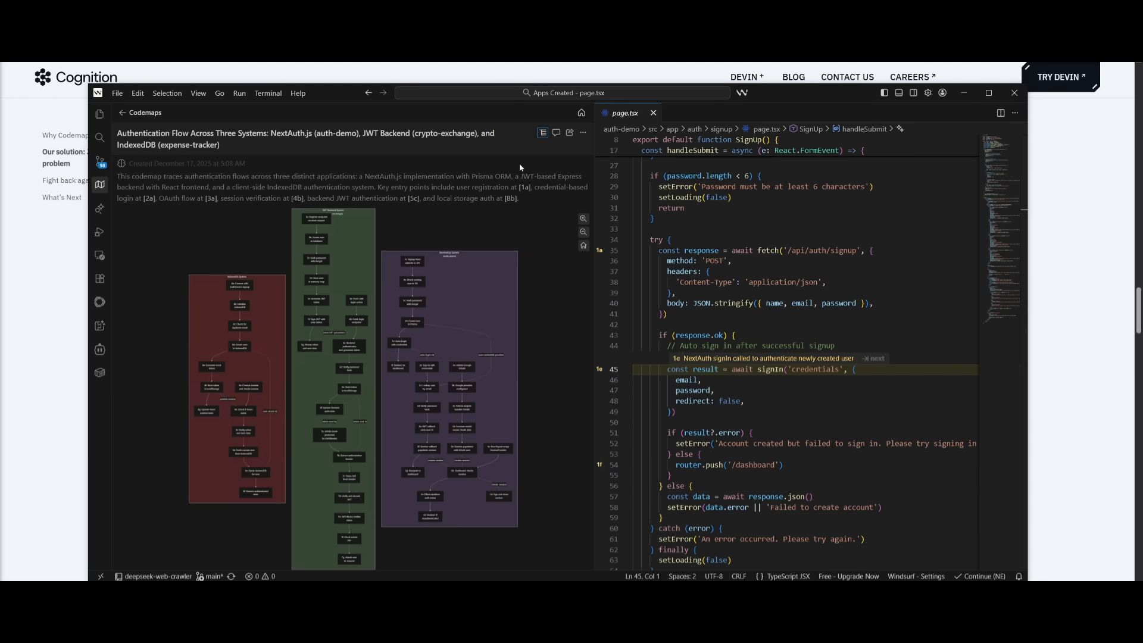
mouse_move(514, 170)
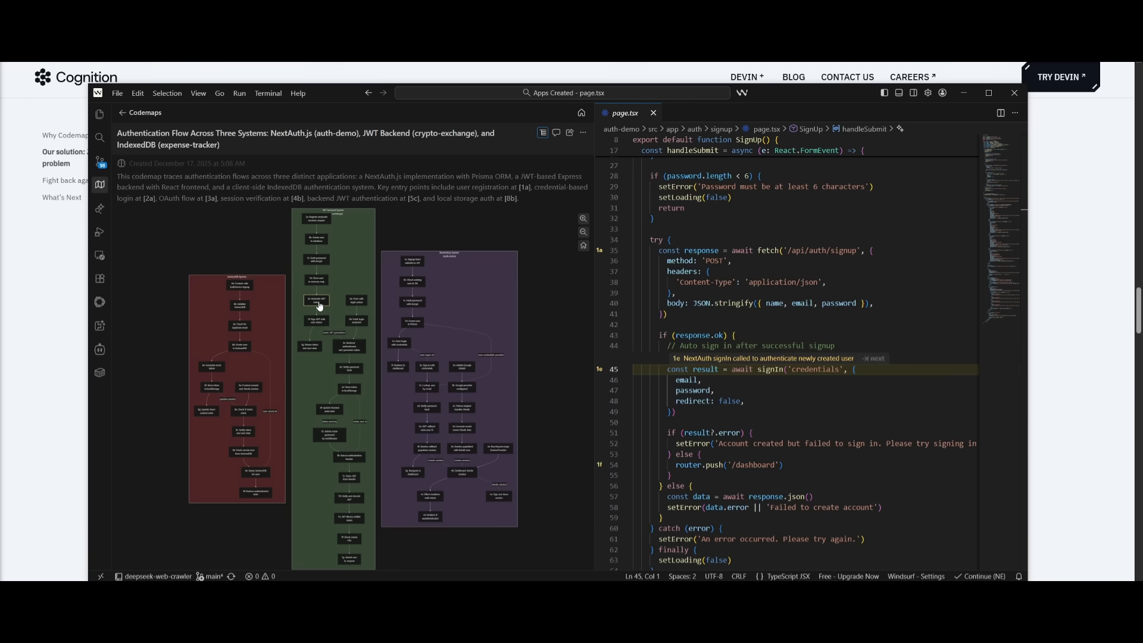
left_click(314, 300)
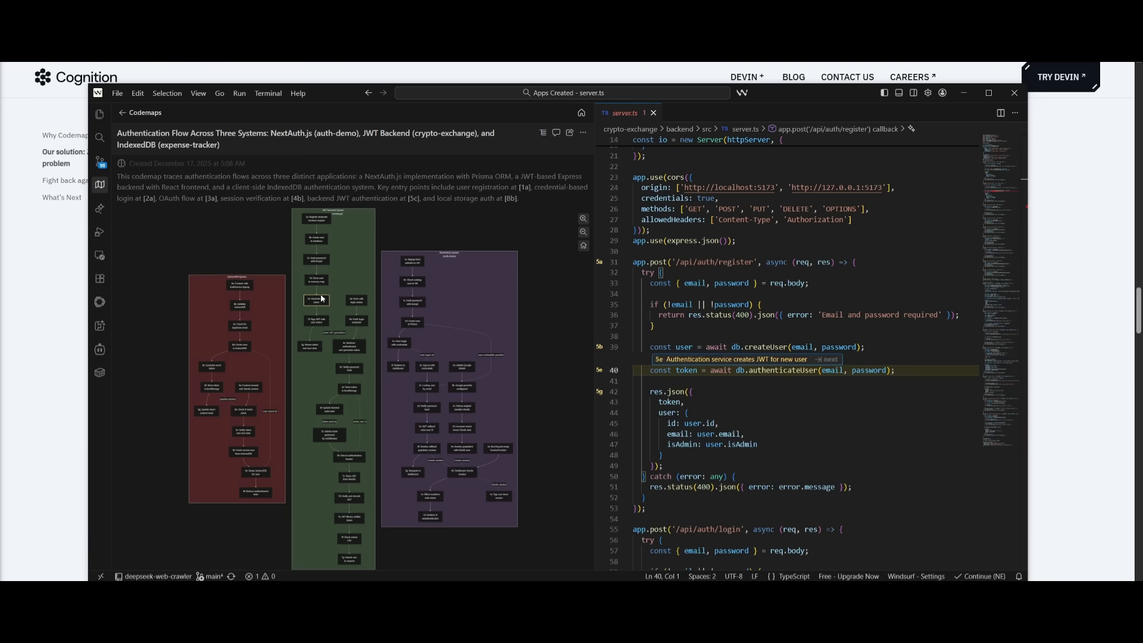
mouse_move(316, 305)
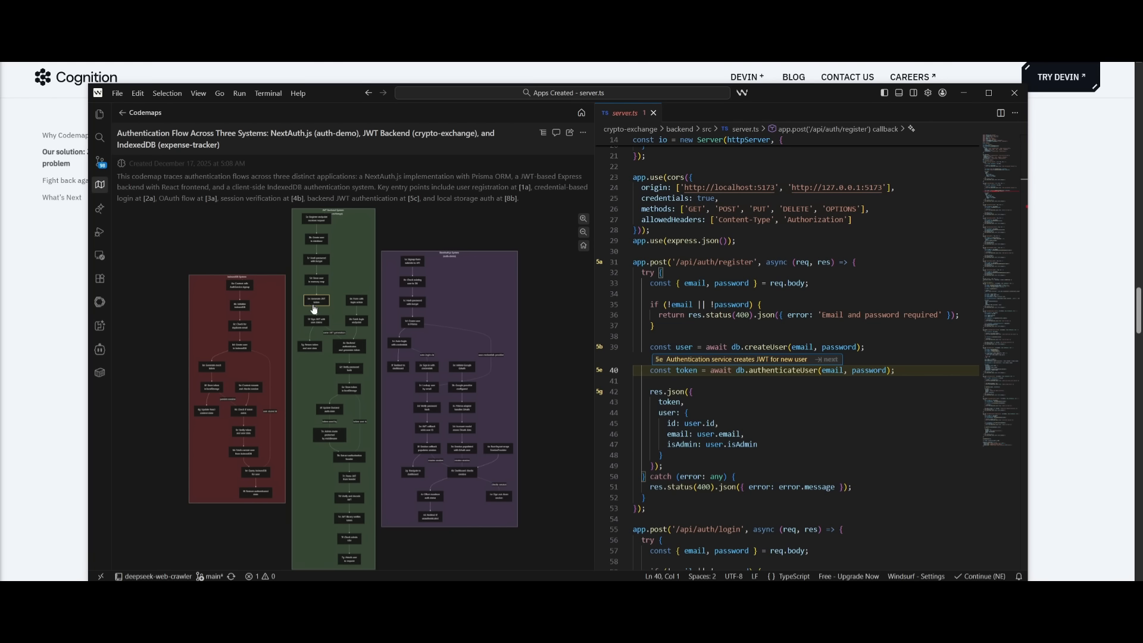
mouse_move(314, 304)
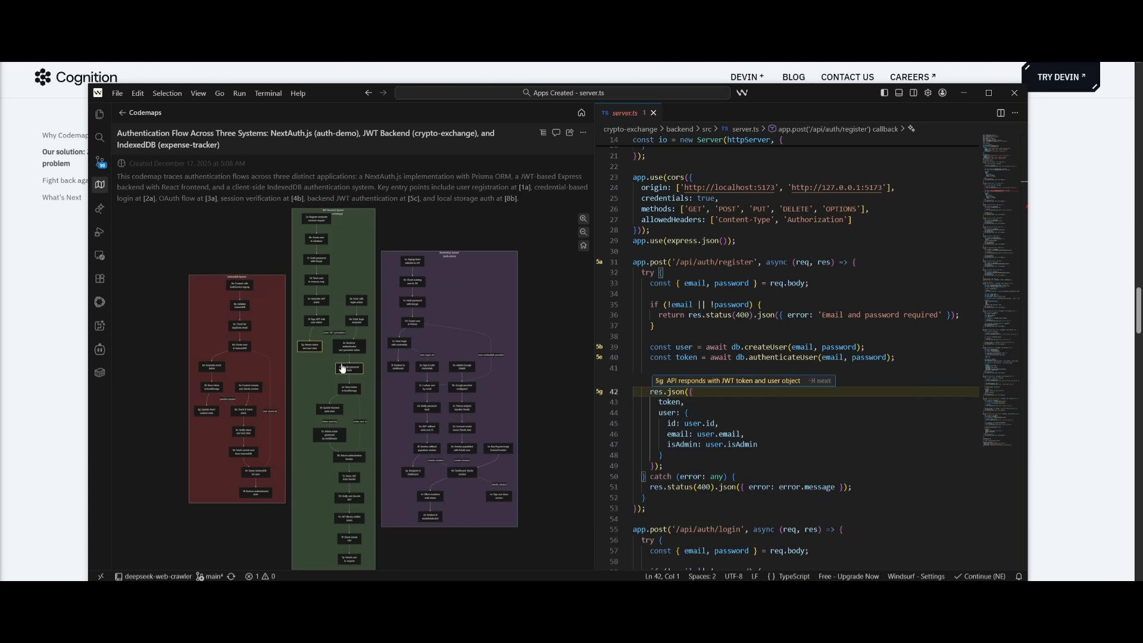
mouse_move(348, 388)
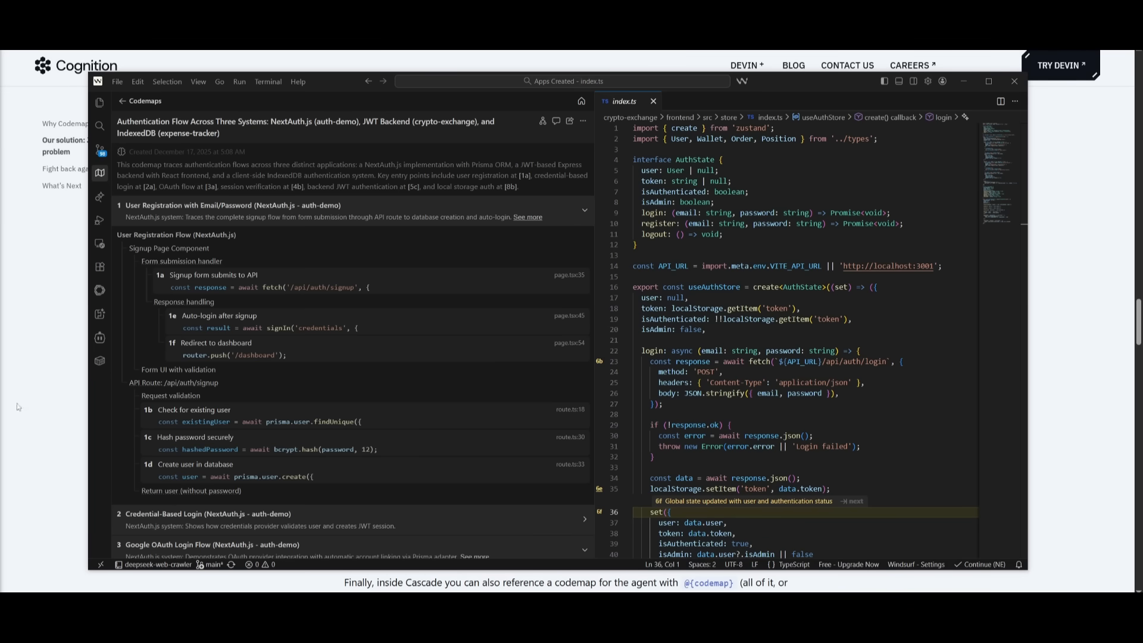
mouse_move(493, 287)
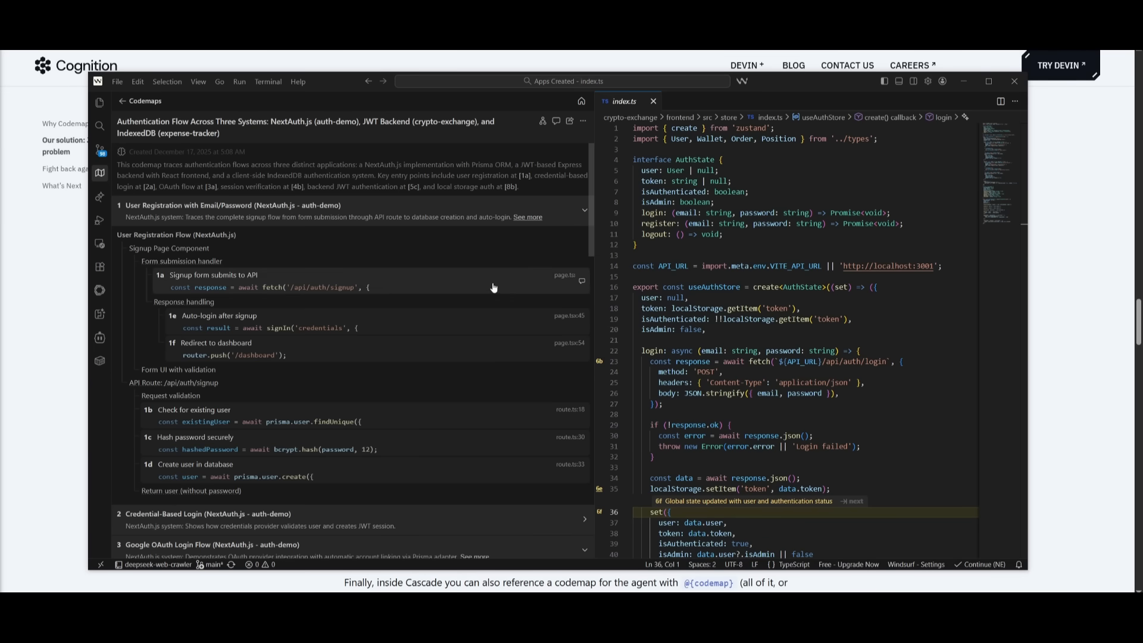
Expand the signup flow's detailed written explanation in the codemap.
left_click(526, 217)
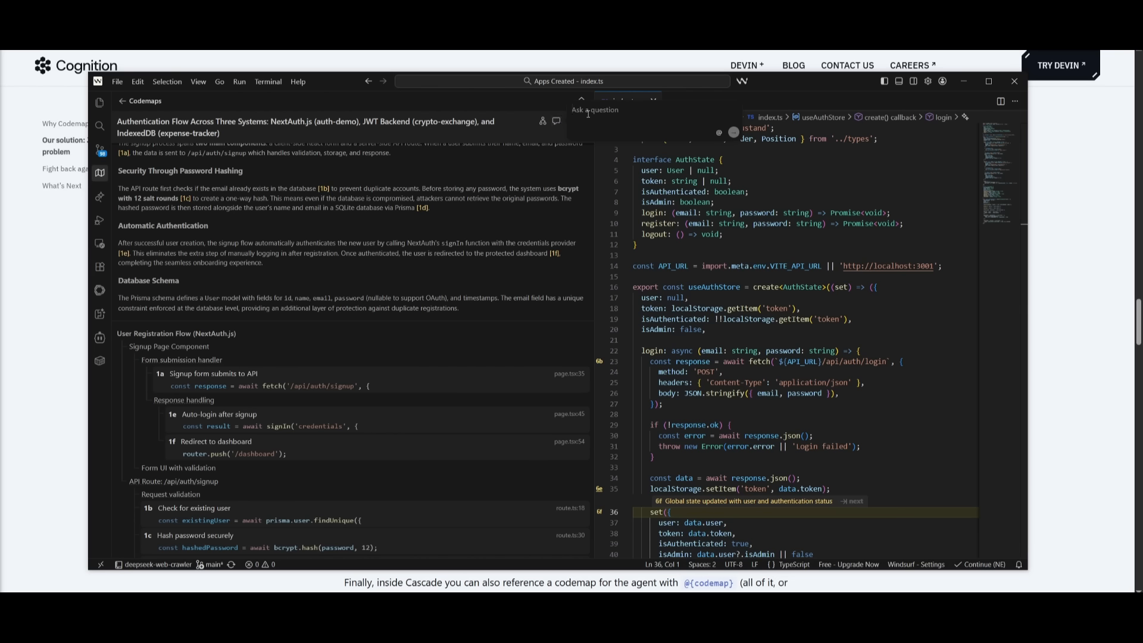
Ask Cascade to 'give me a simpler understanding' of the codemap and read through its reply.
type("give me a")
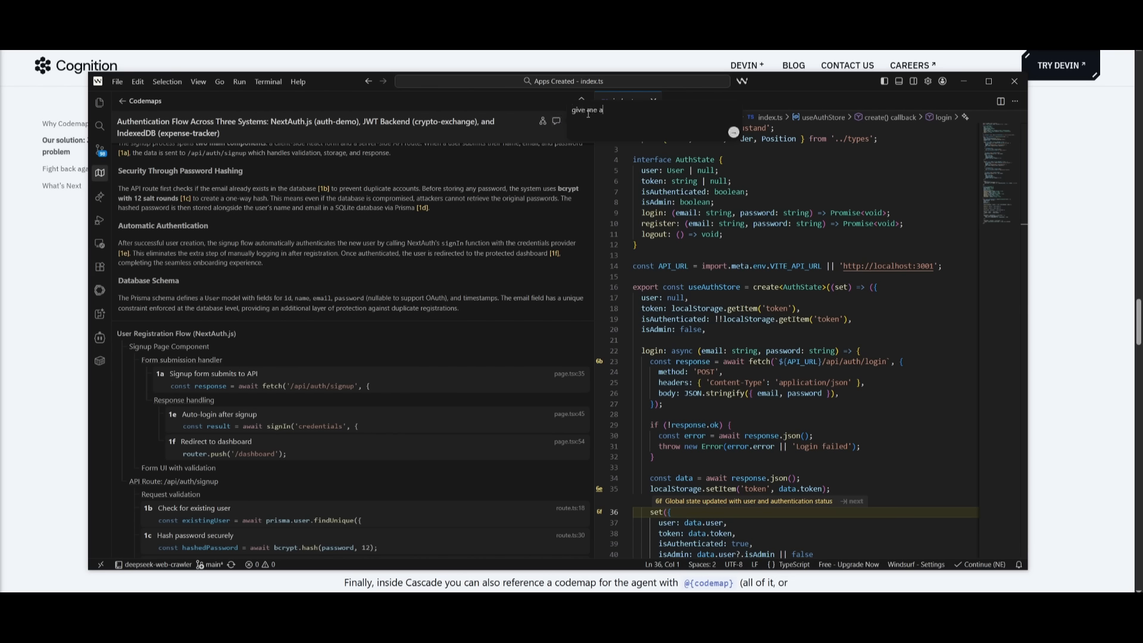
type("simpler under")
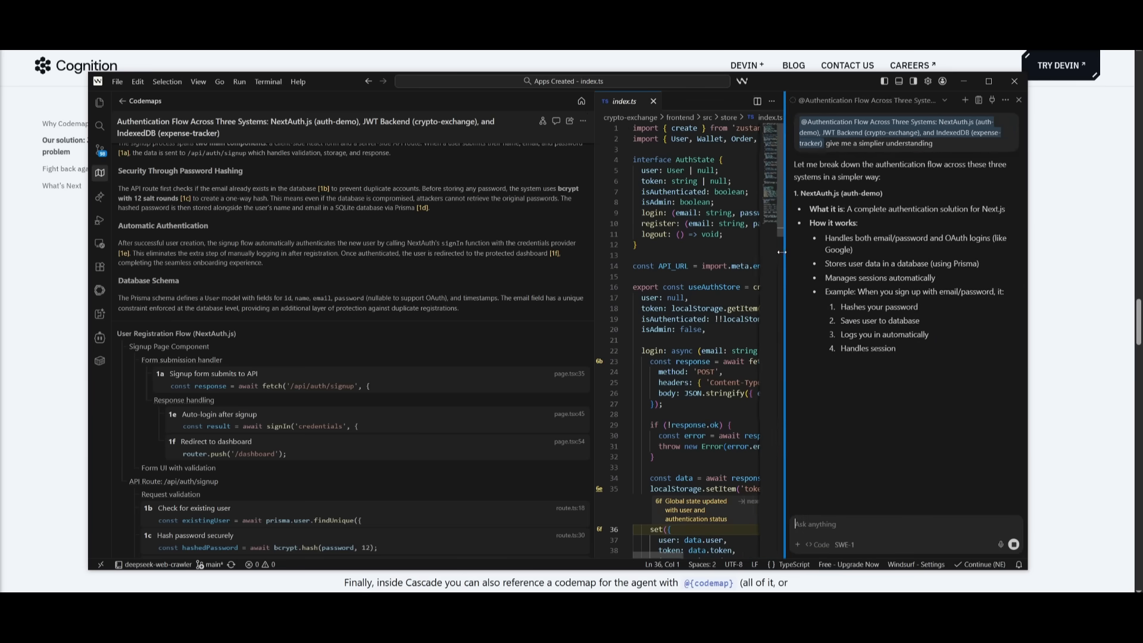
scroll("down", 3)
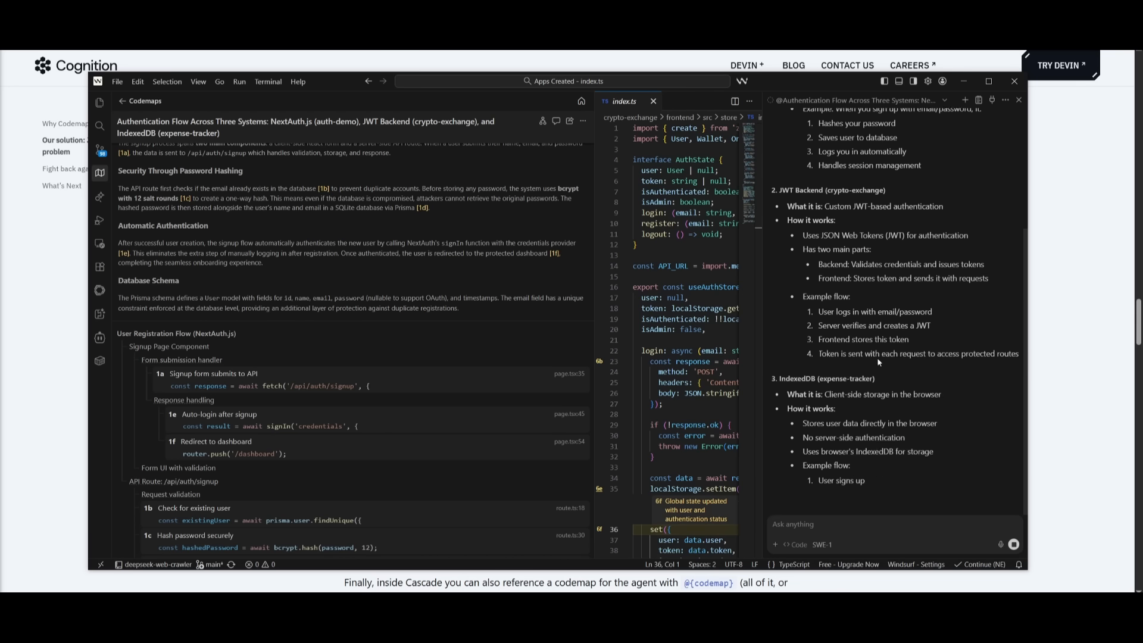
scroll("down", 3)
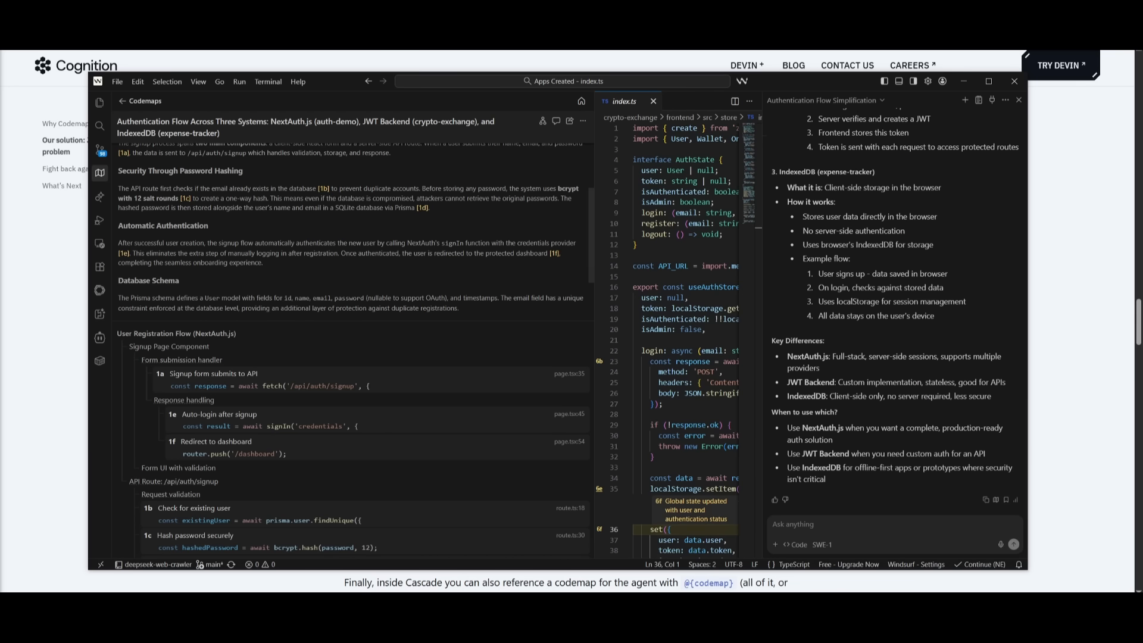
left_click(100, 103)
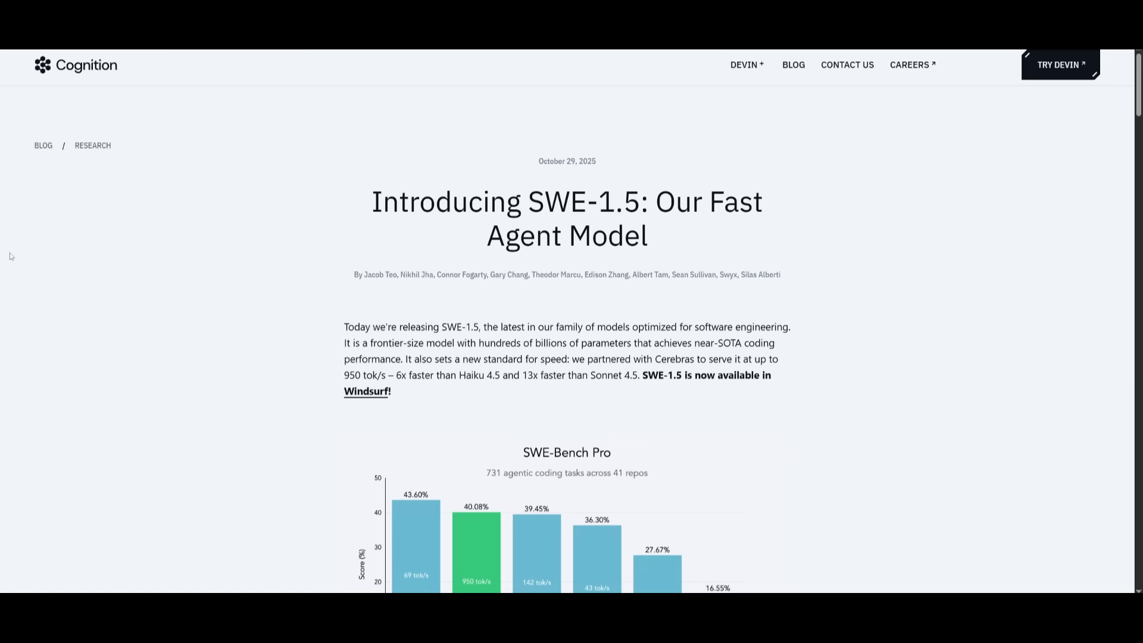
Scroll down the SWE-1.5 post past the SWE-Bench Pro chart toward the SWE-grep post.
scroll("down", 3)
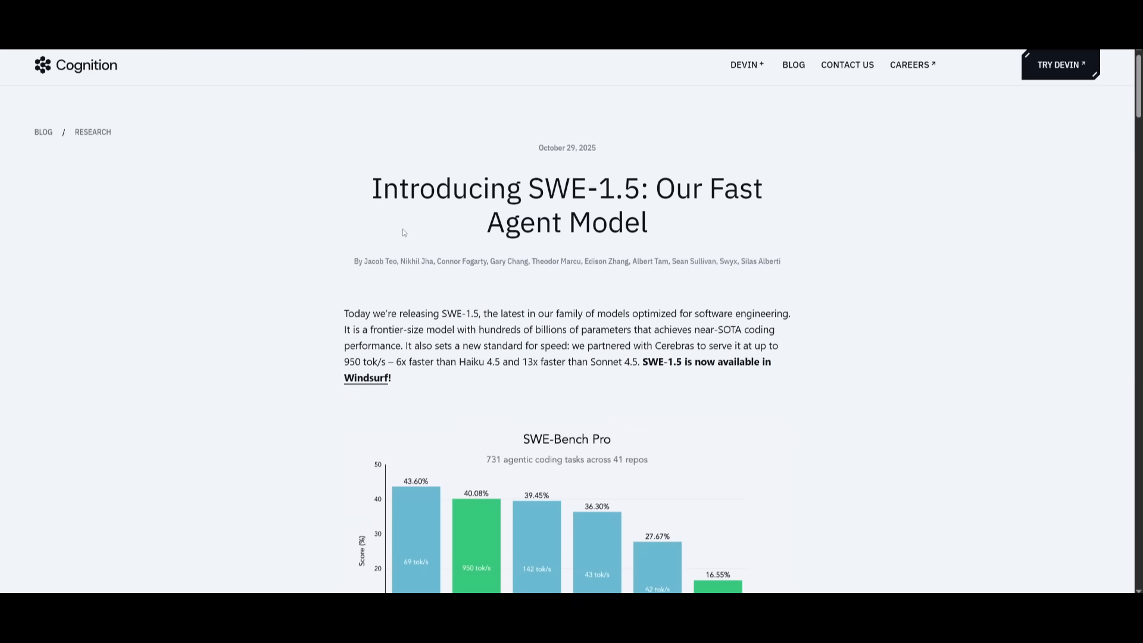
scroll("down", 3)
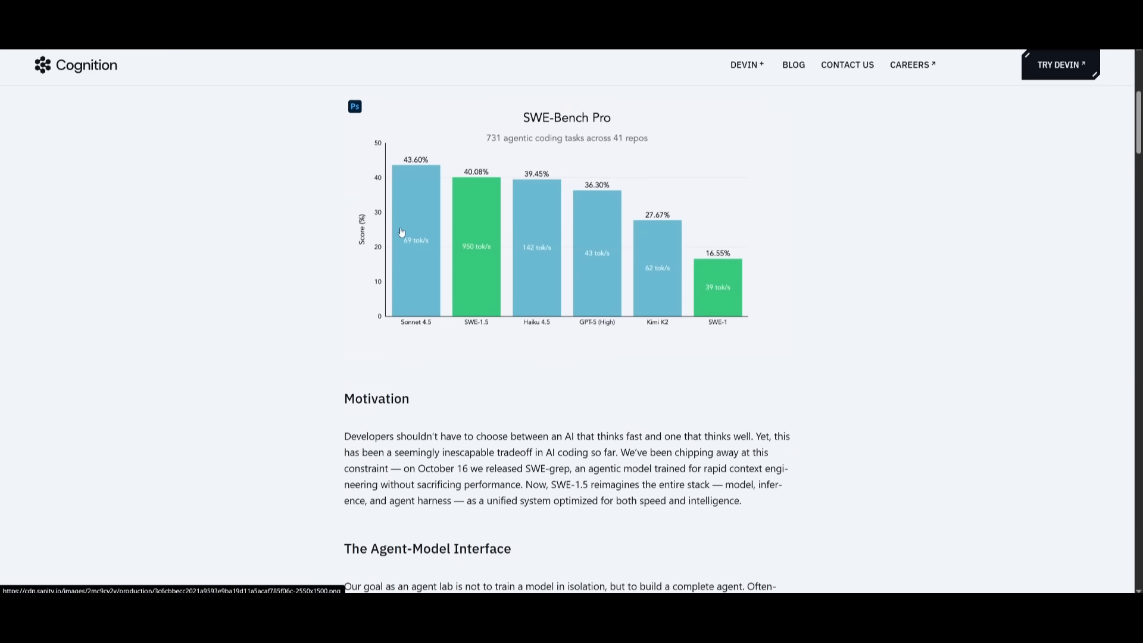
scroll("down", 3)
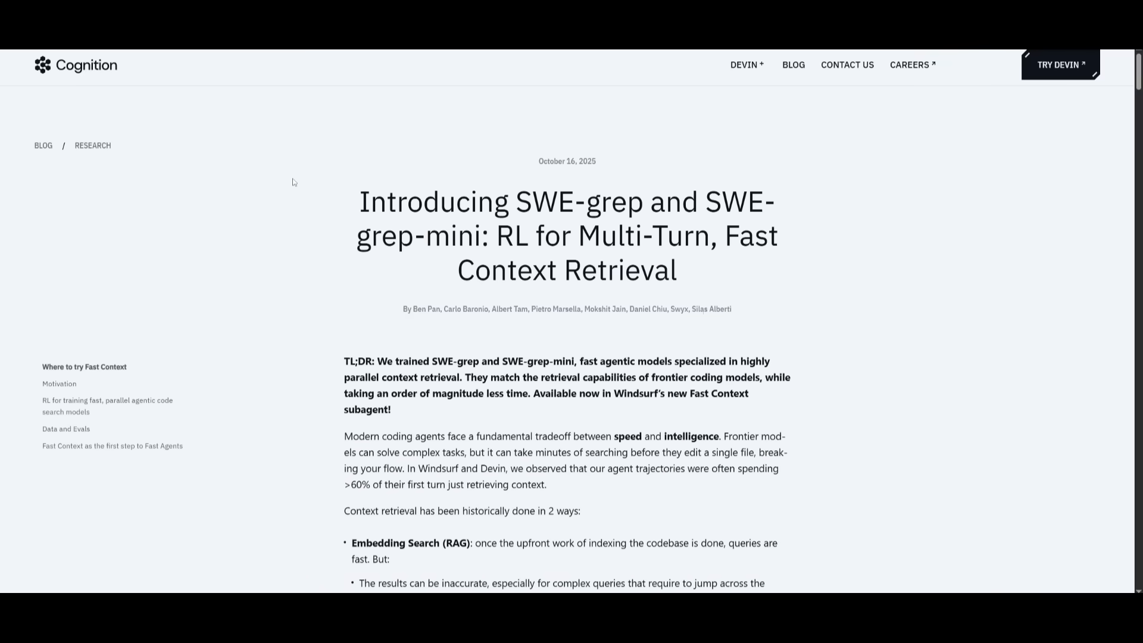
mouse_move(200, 153)
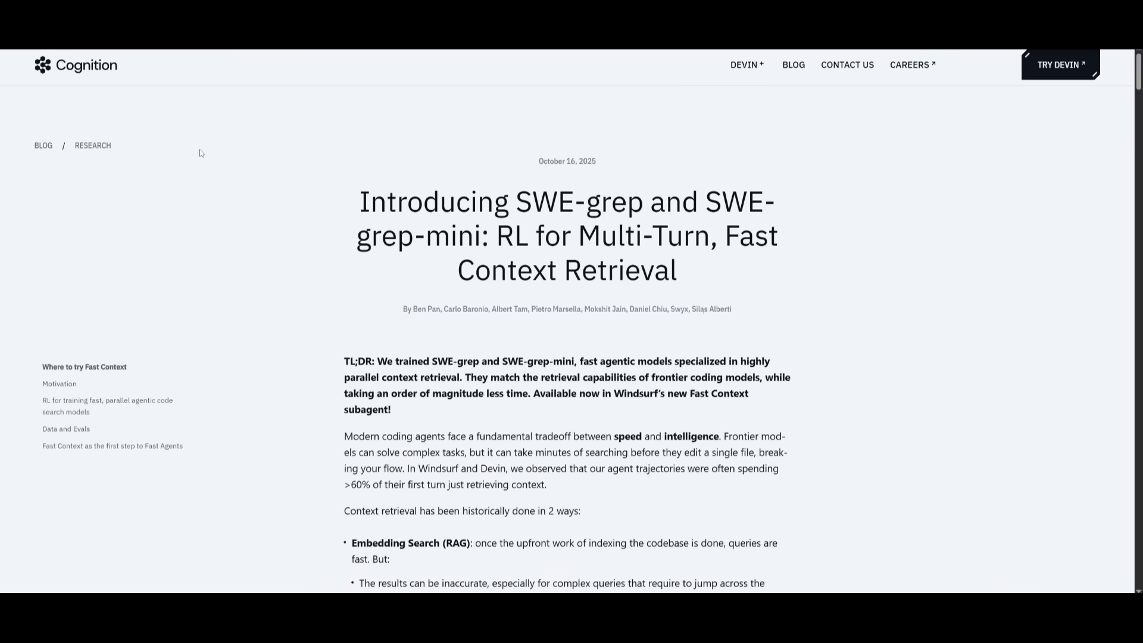
scroll("down", 3)
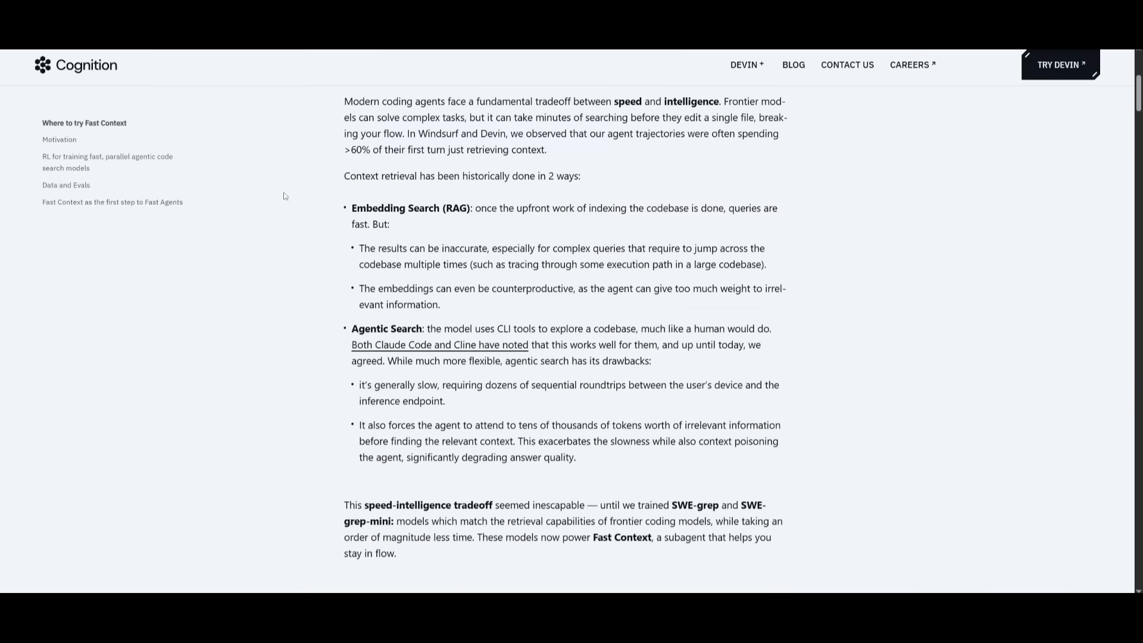
scroll("down", 3)
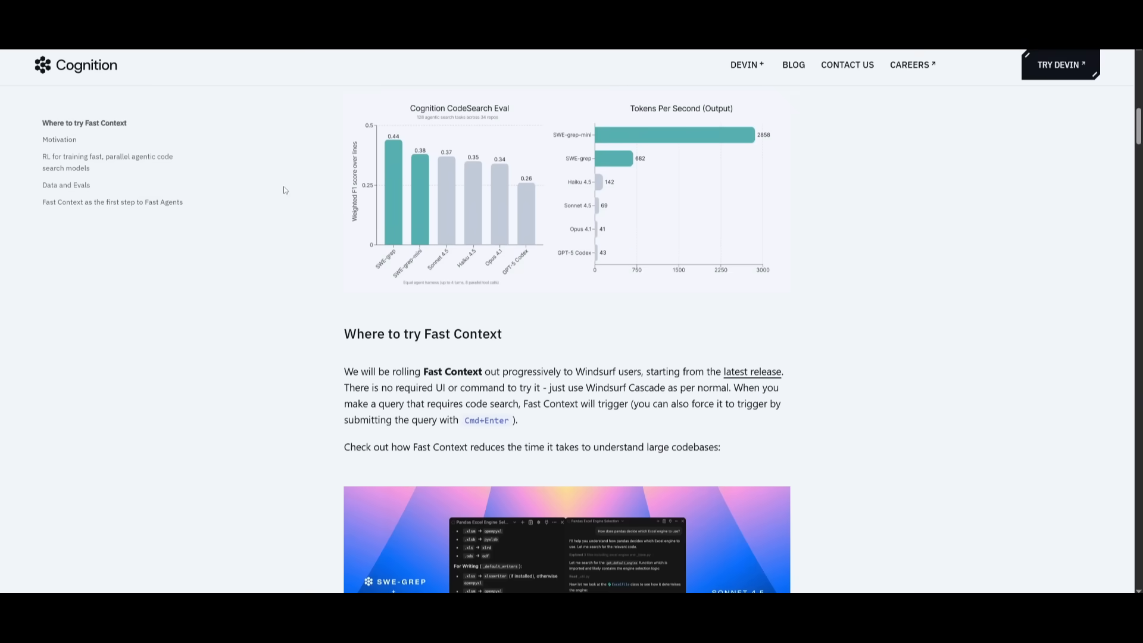
scroll("down", 3)
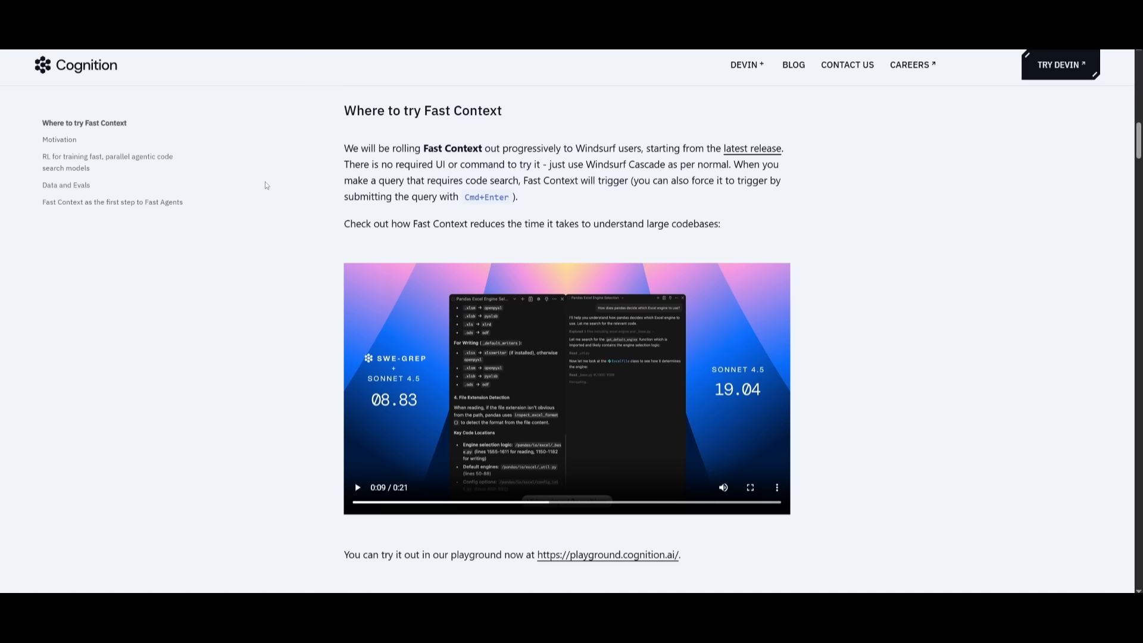
scroll("down", 3)
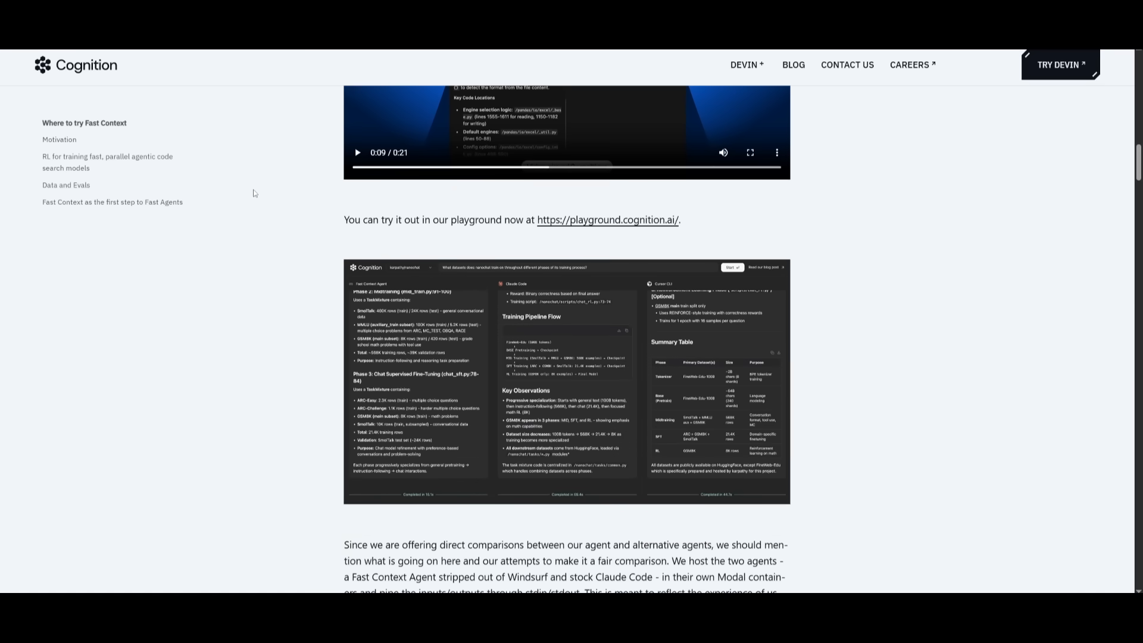
scroll("down", 3)
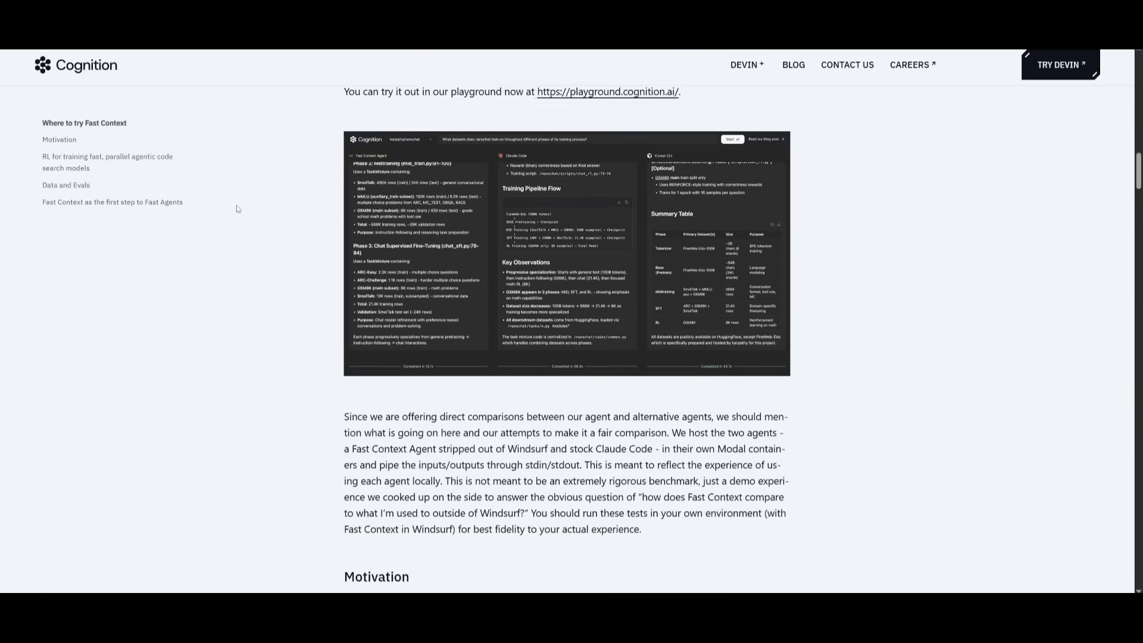
scroll("down", 3)
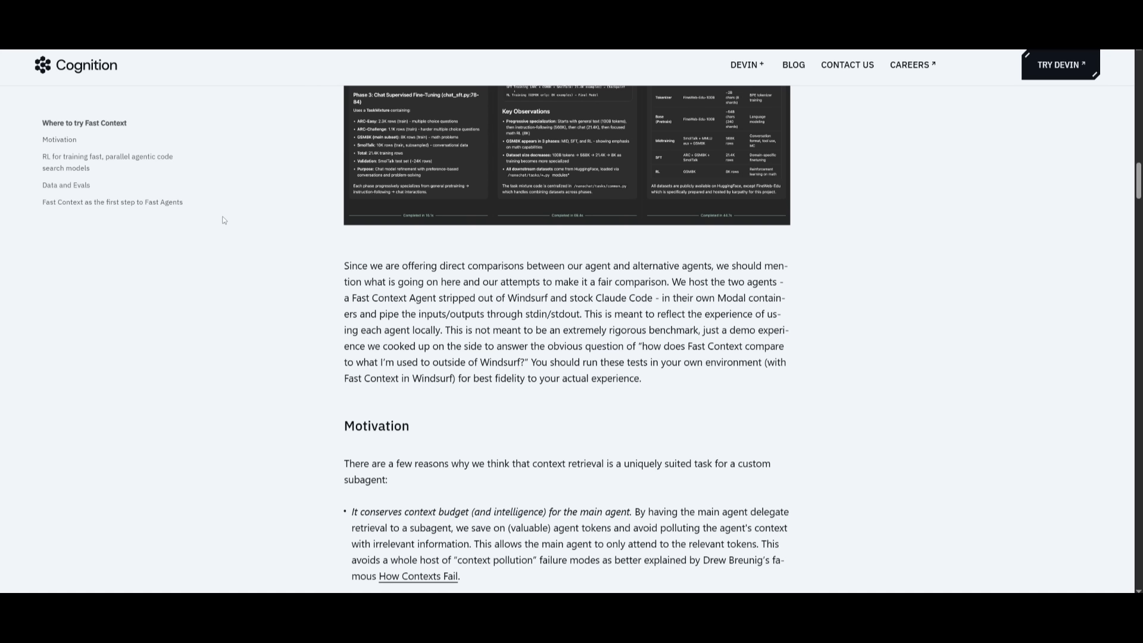
mouse_move(313, 293)
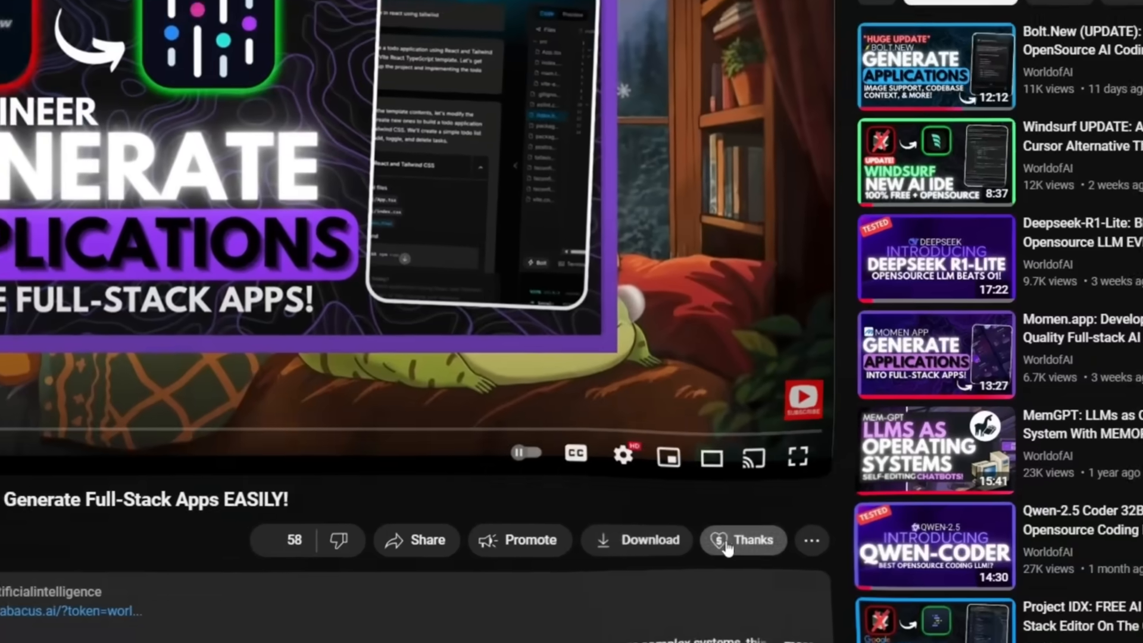
Raise the Super Thanks amount to CA$400 for the WorldofAI video, then dismiss it.
left_click(742, 540)
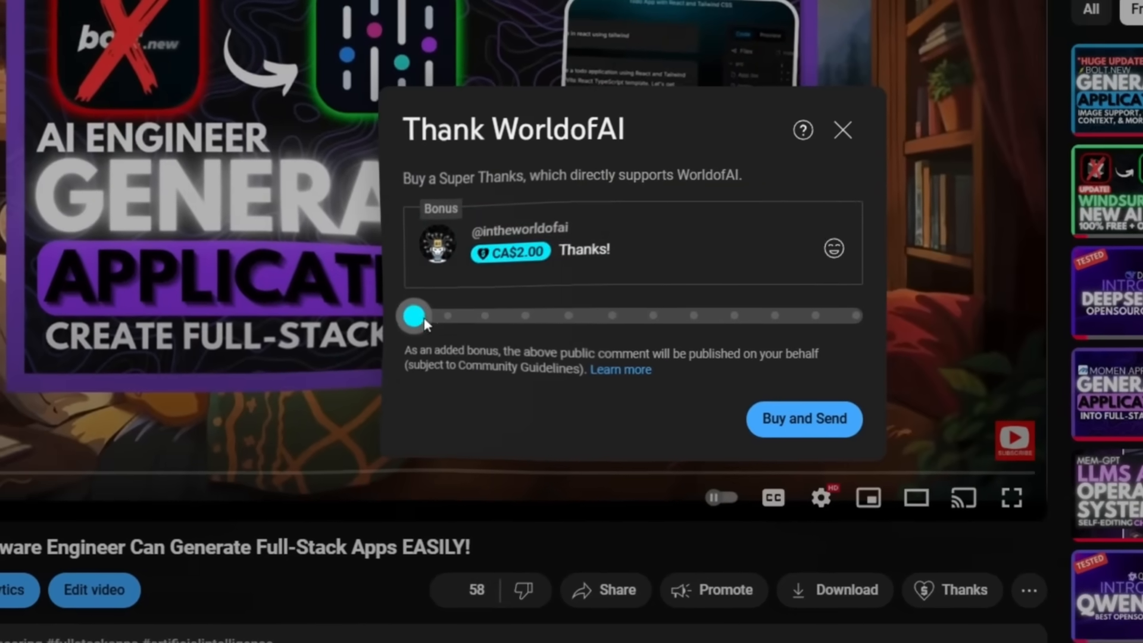
left_click_drag(414, 314, 655, 320)
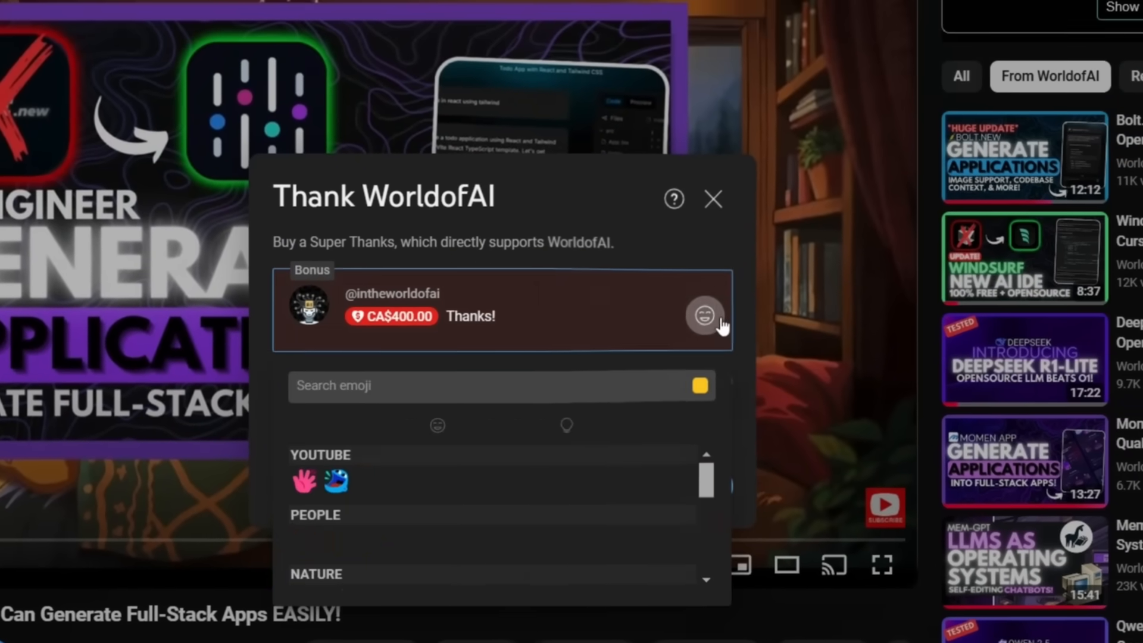
left_click(712, 199)
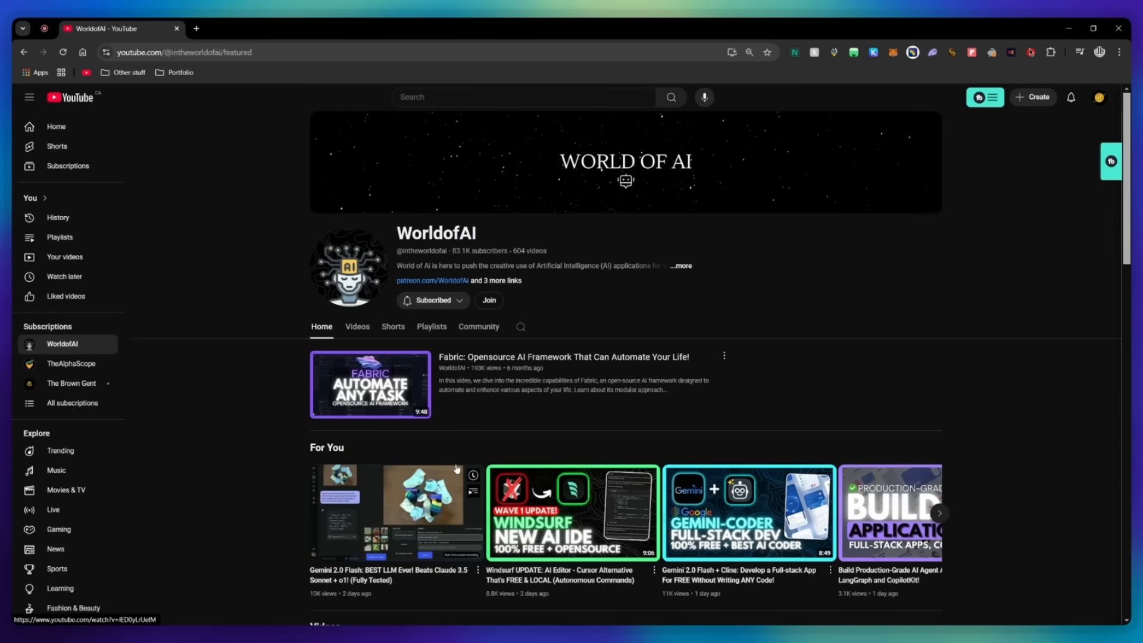
Show the WorldofAI channel's membership tiers via Join and browse them.
left_click(488, 300)
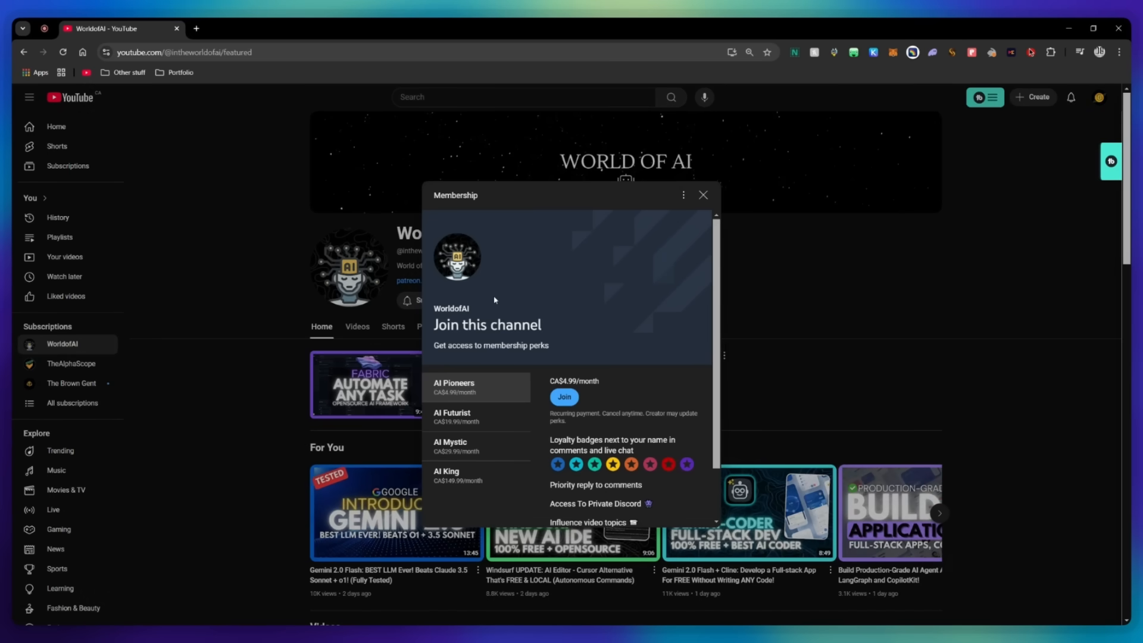
scroll("down", 3)
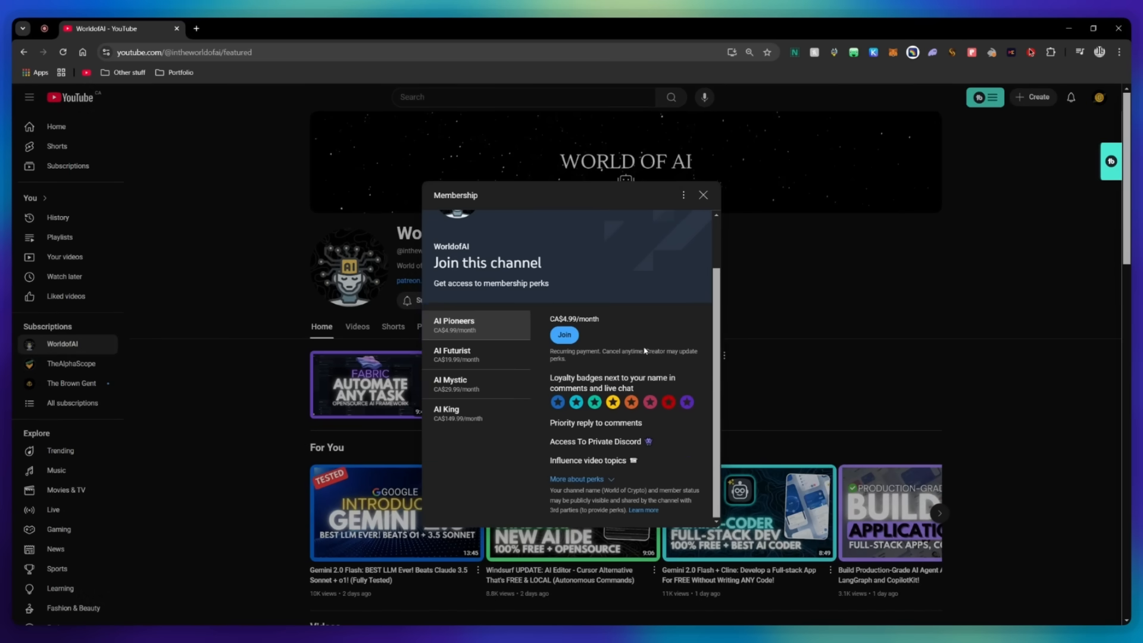
left_click(452, 355)
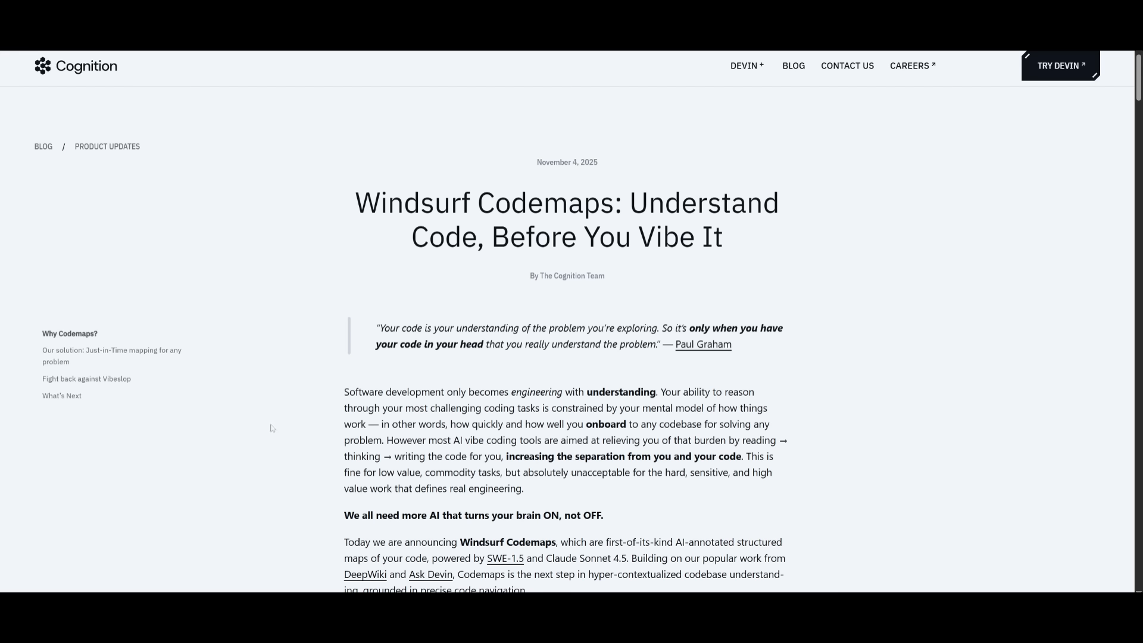
mouse_move(372, 378)
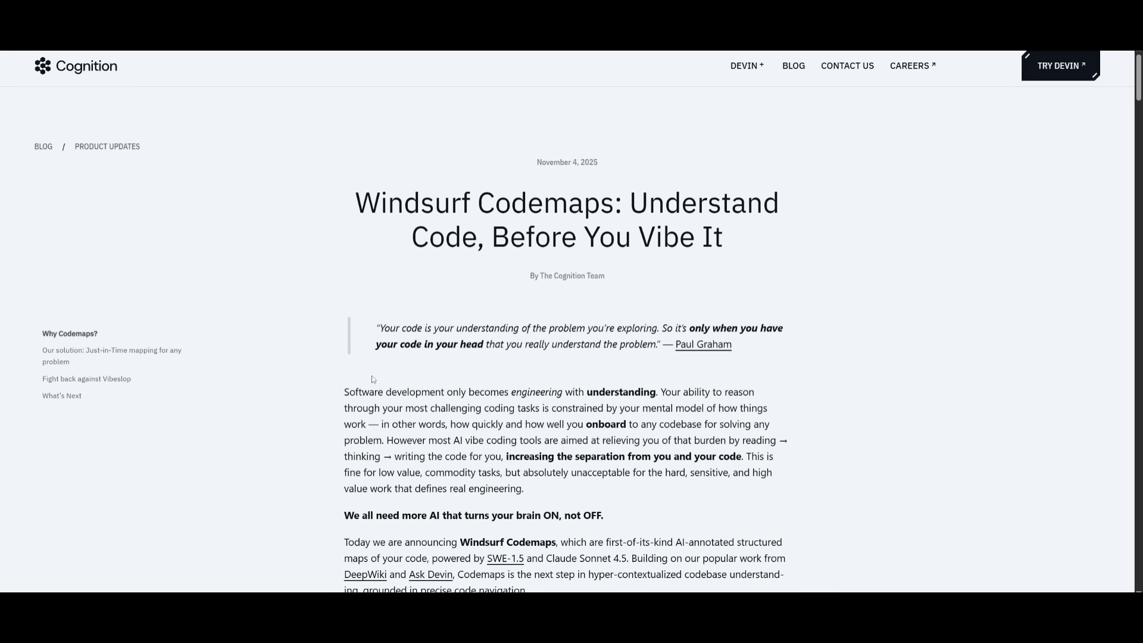
Scroll the Codemaps post down to the Brain Off/Brain On image.
scroll("down", 3)
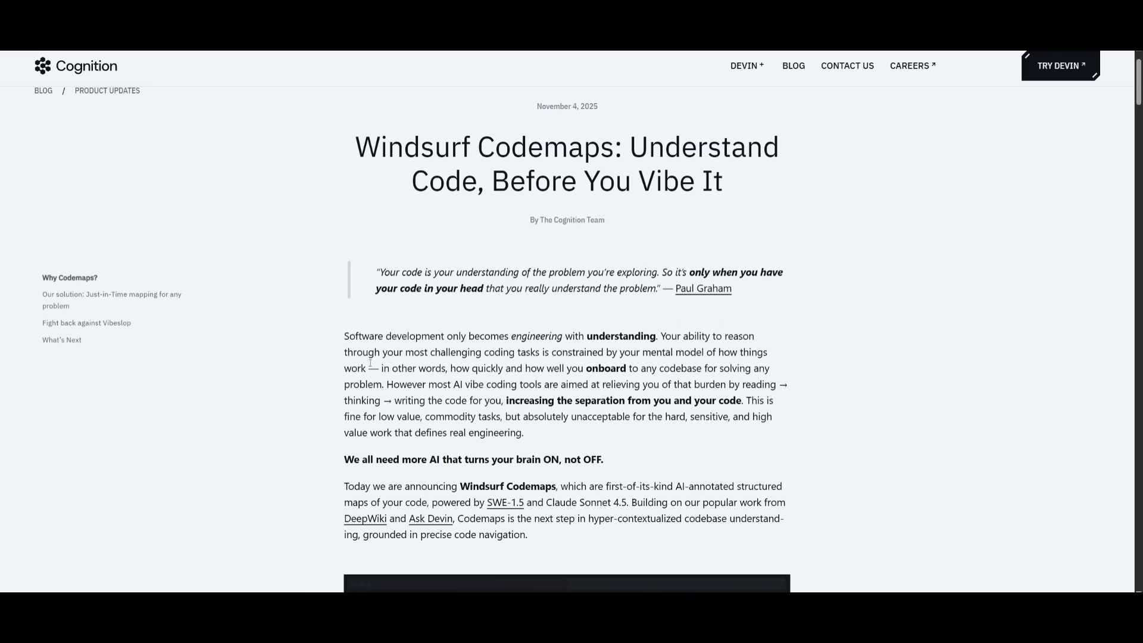
scroll("down", 3)
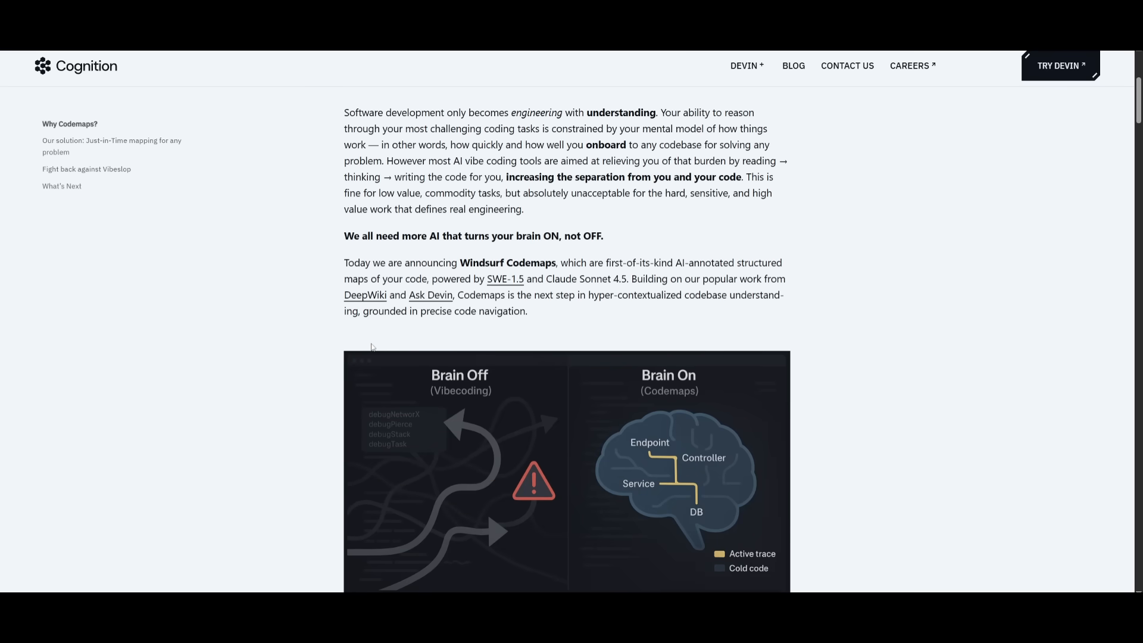
mouse_move(356, 349)
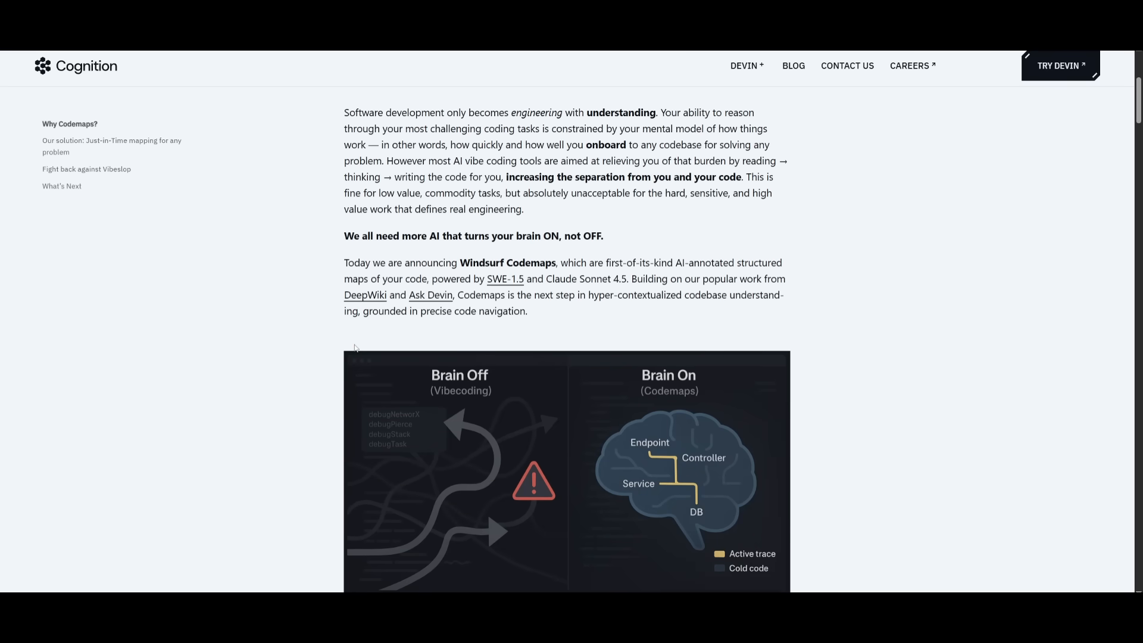
scroll("down", 3)
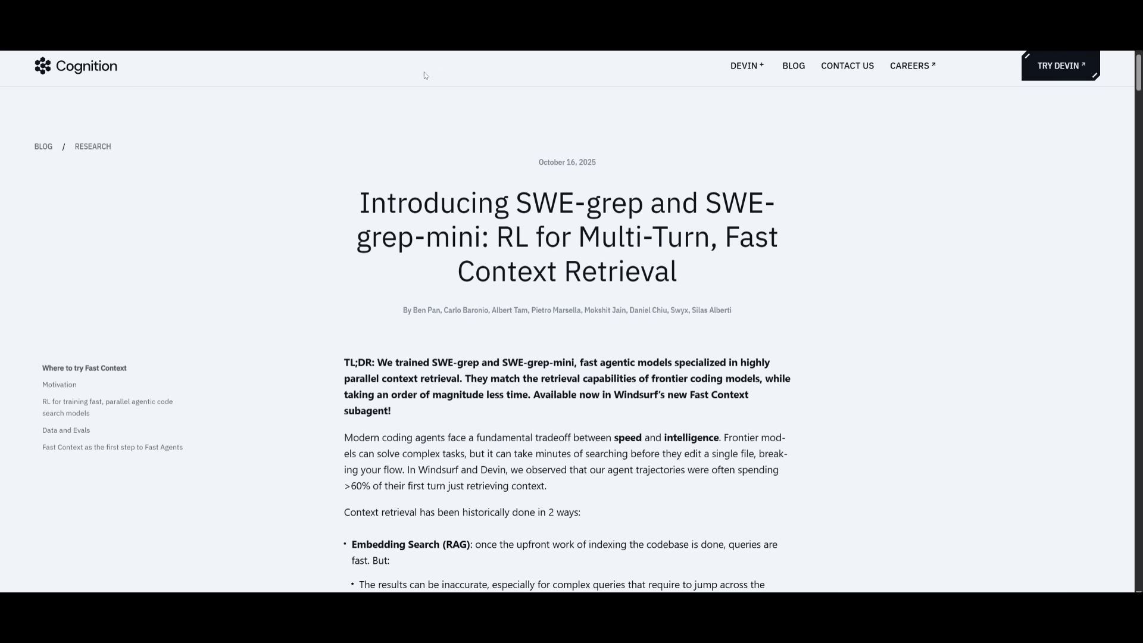
mouse_move(362, 140)
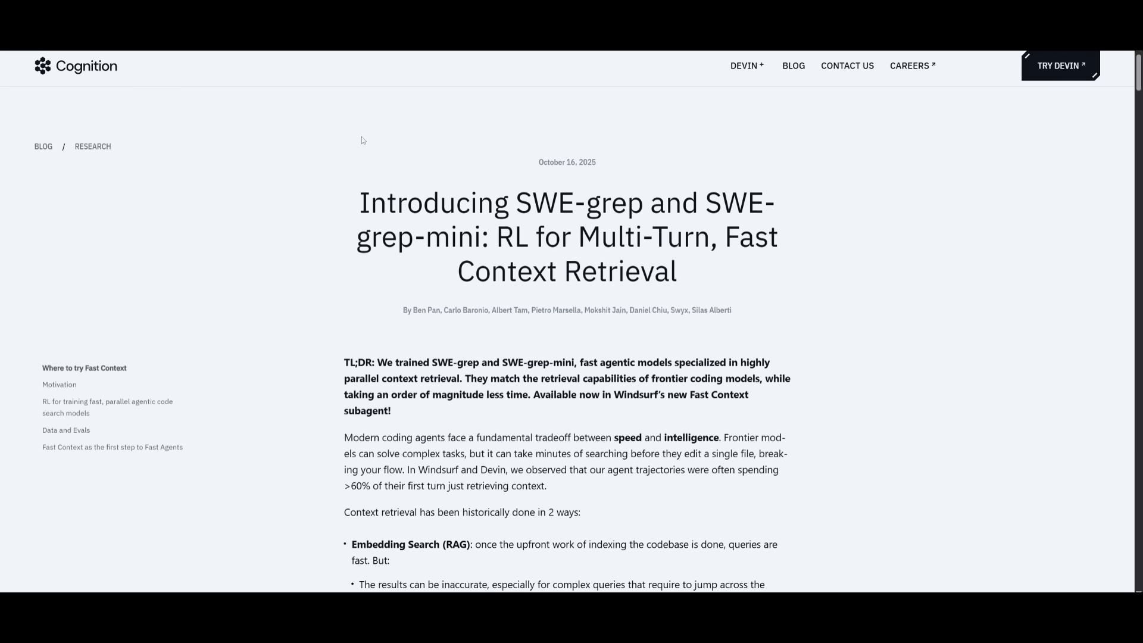
mouse_move(286, 430)
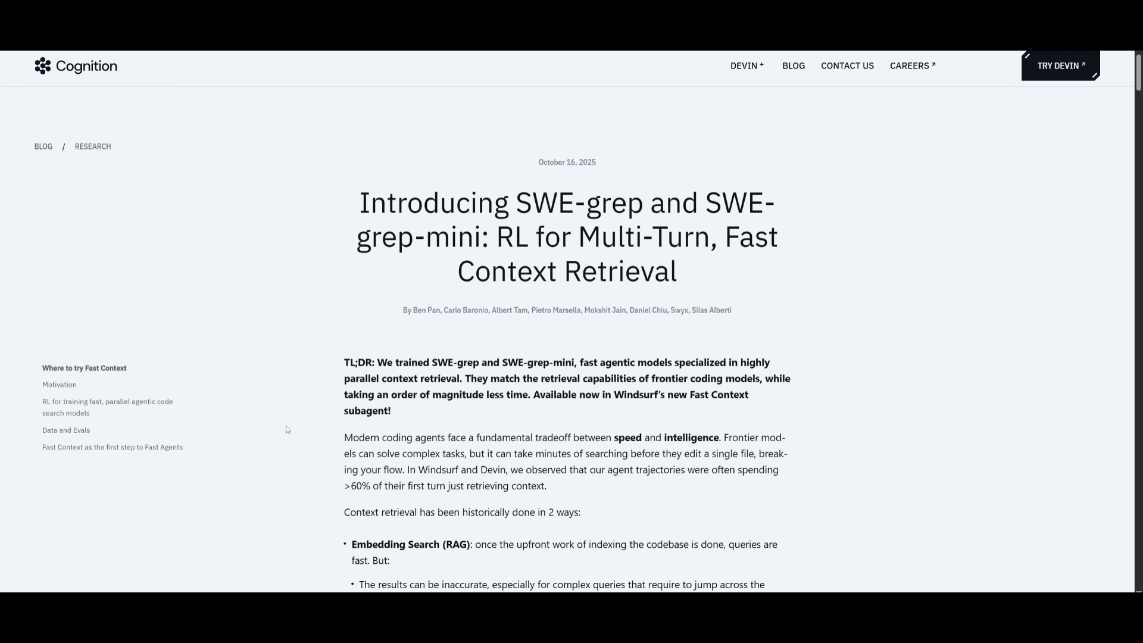
Return to the Cognition home page via the header logo.
left_click(75, 65)
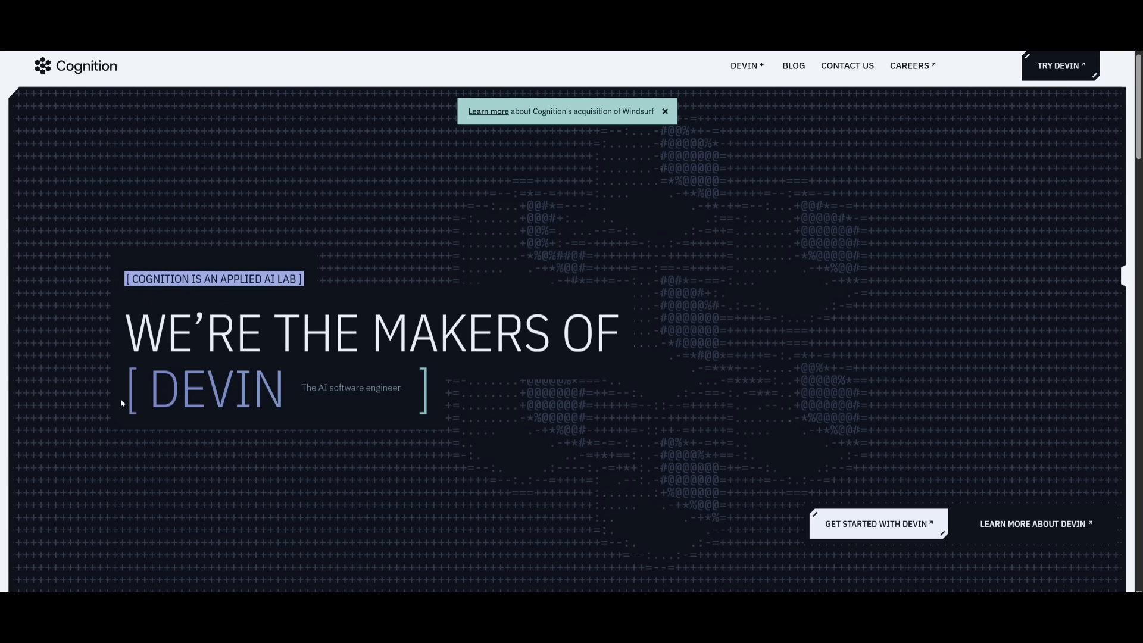
mouse_move(87, 233)
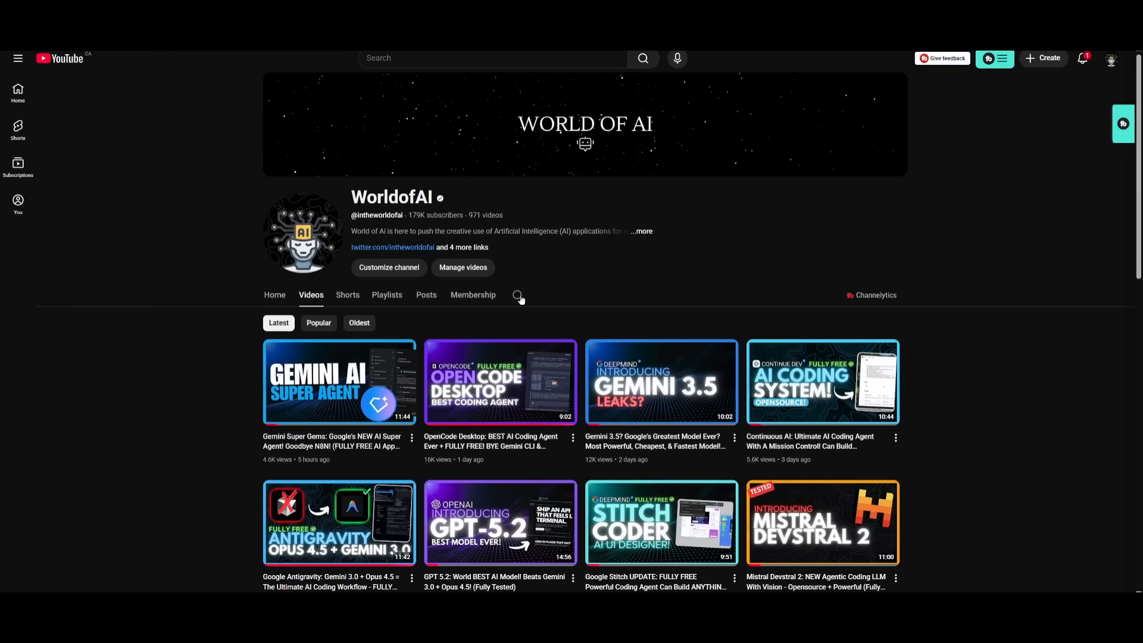
scroll("down", 3)
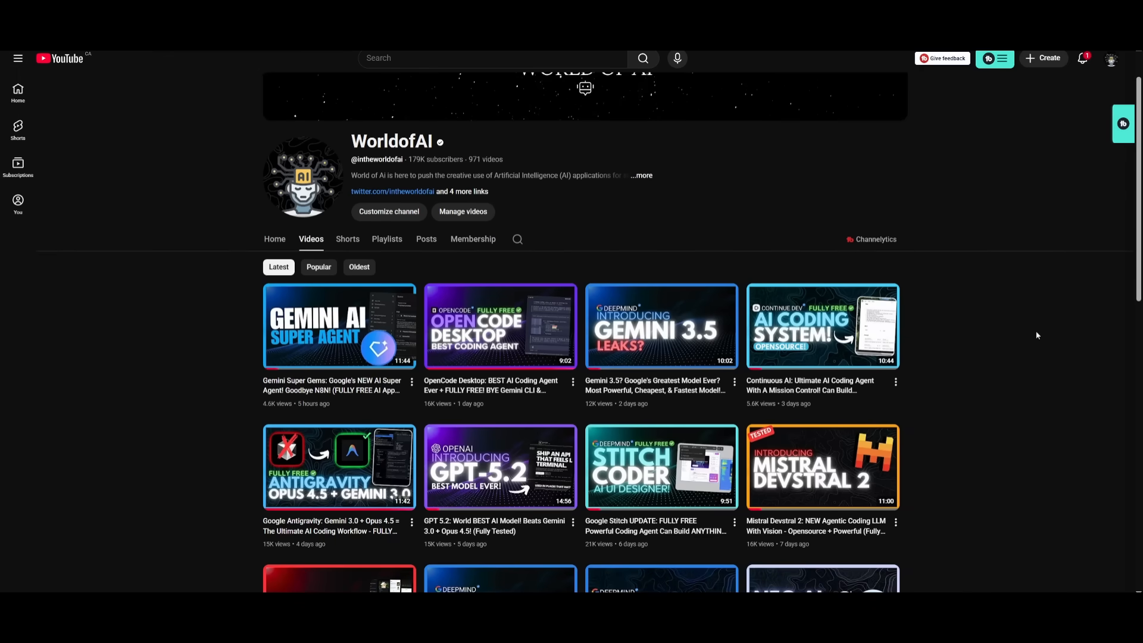
scroll("down", 3)
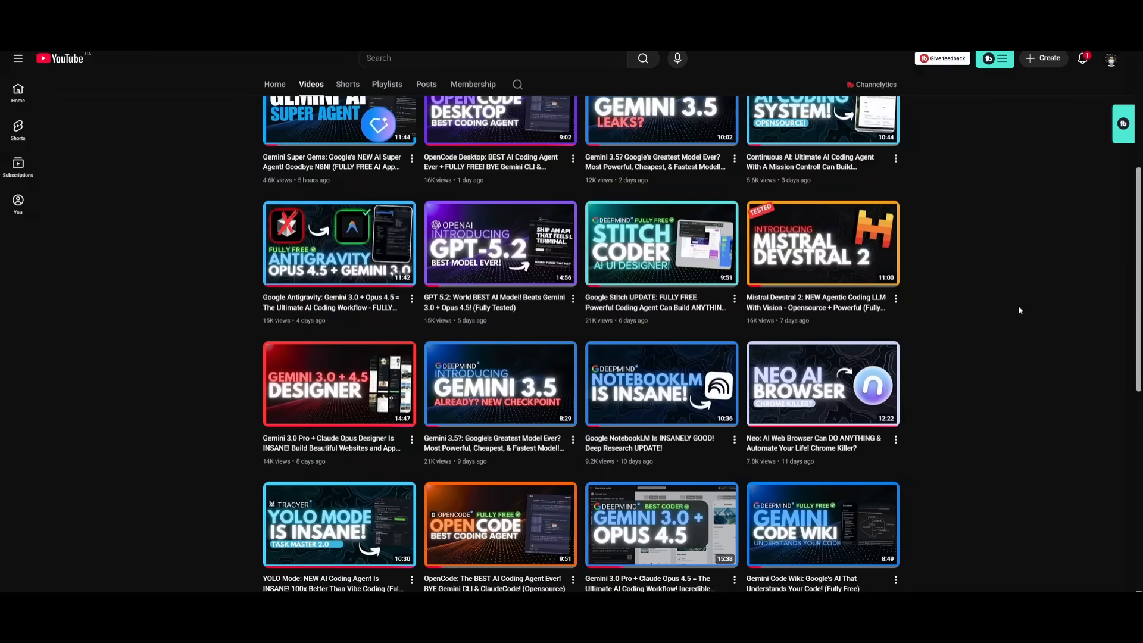
scroll("down", 3)
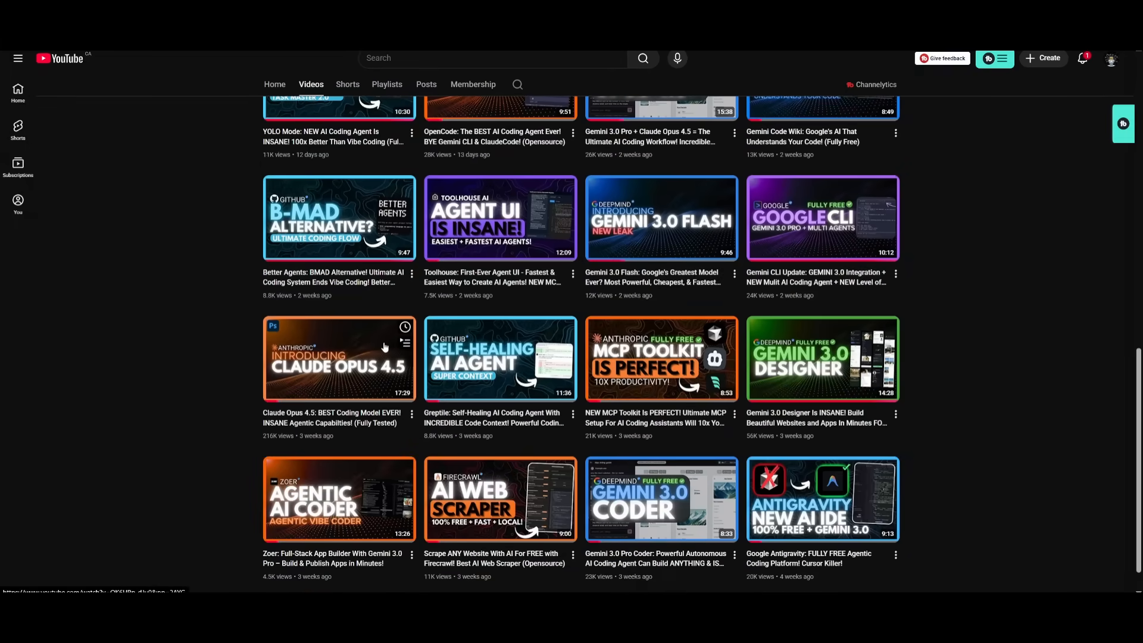
scroll("down", 3)
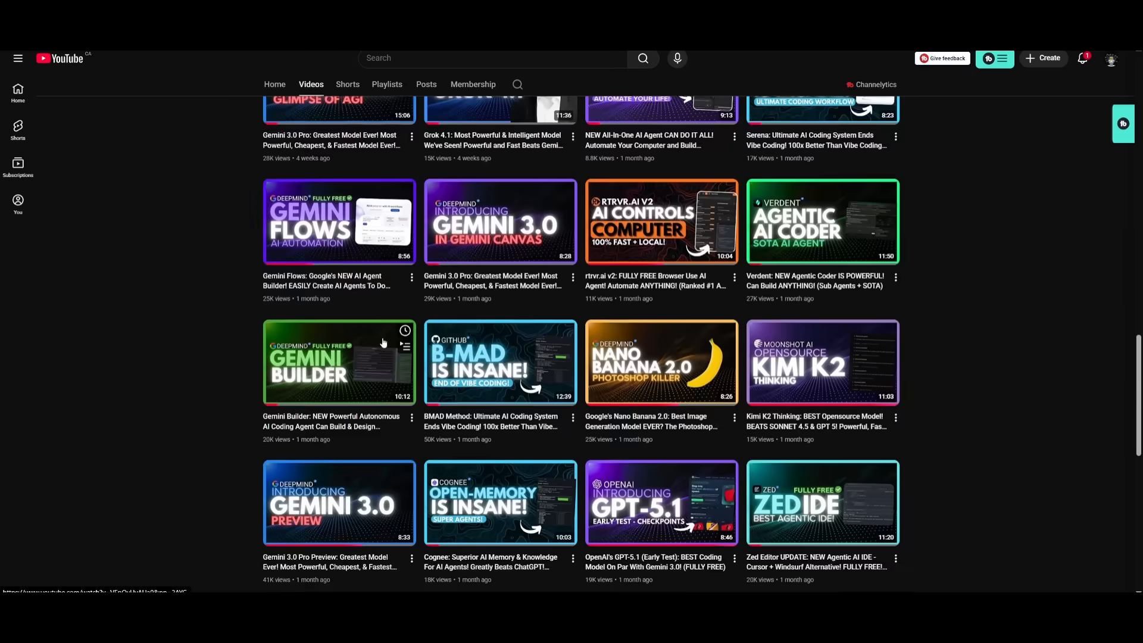
scroll("down", 3)
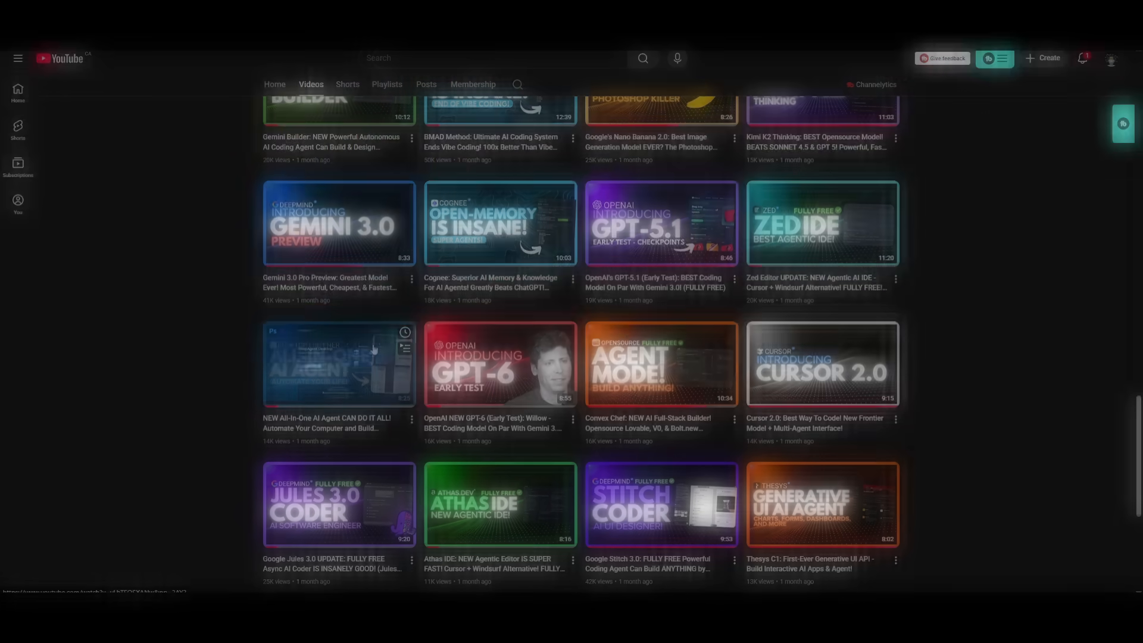
scroll("down", 3)
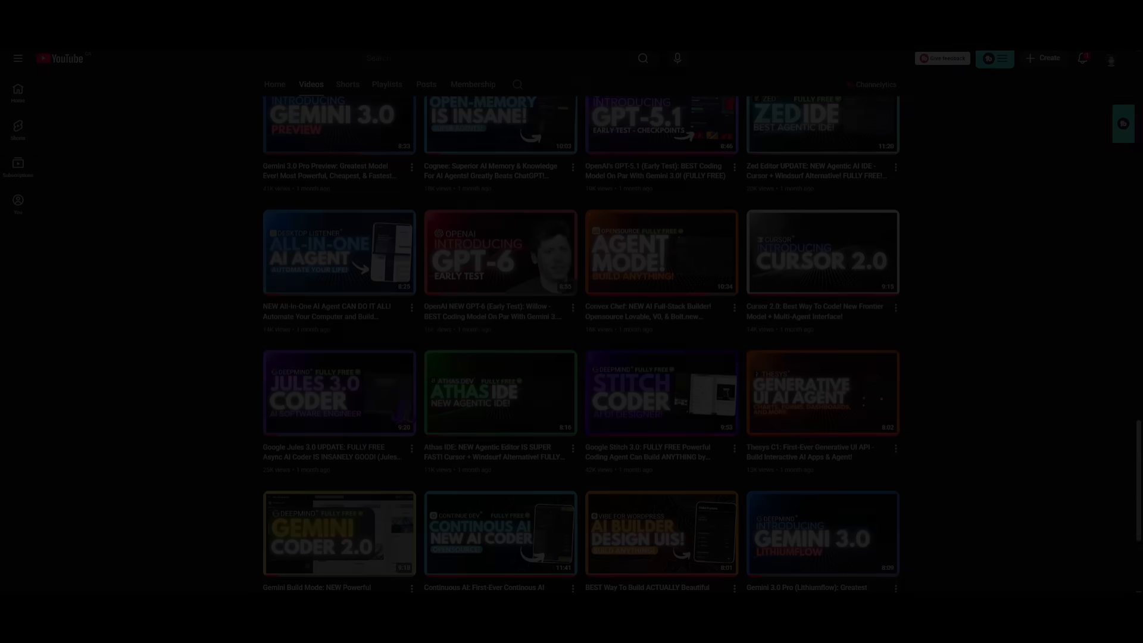